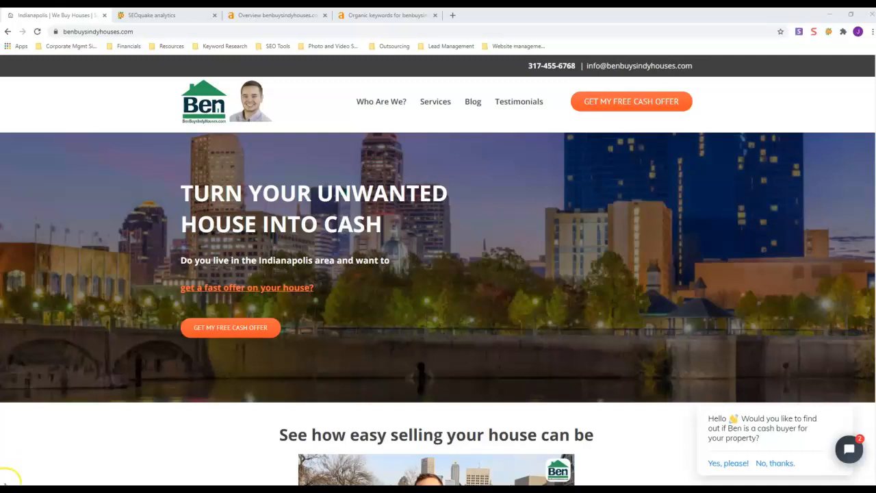
pyautogui.moveTo(20, 465)
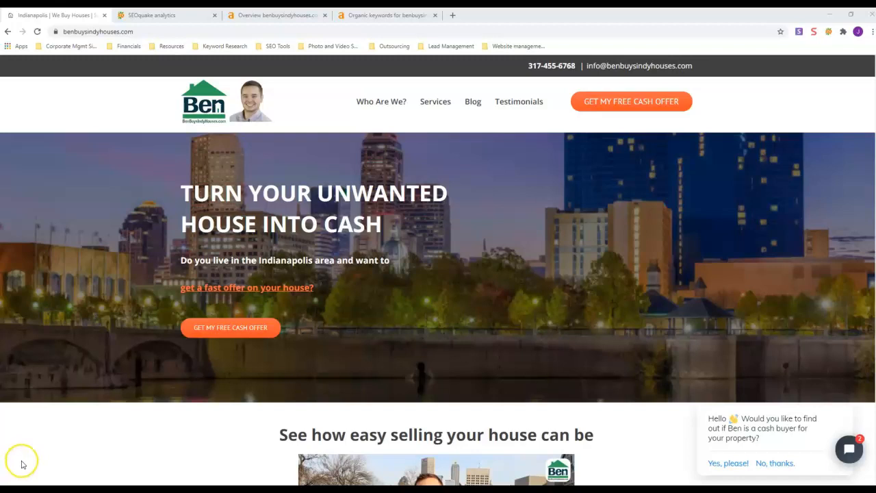
pyautogui.moveTo(178, 277)
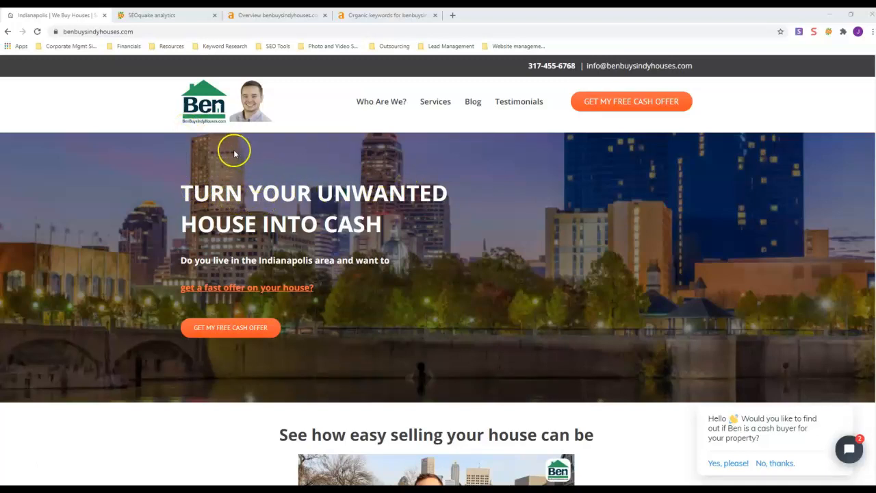
pyautogui.moveTo(127, 46)
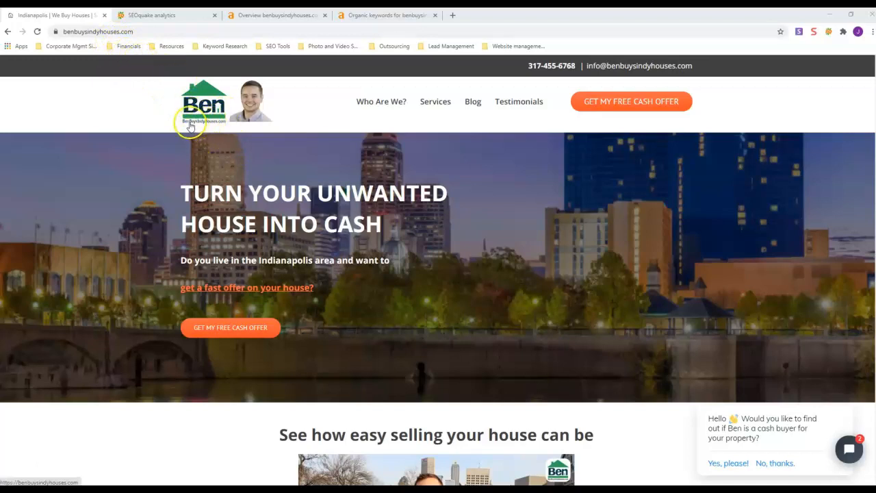
pyautogui.moveTo(271, 145)
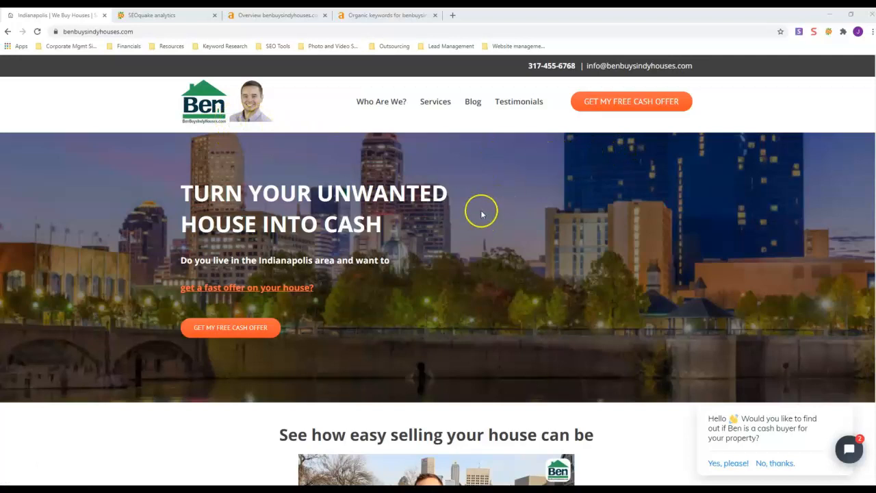
pyautogui.moveTo(522, 197)
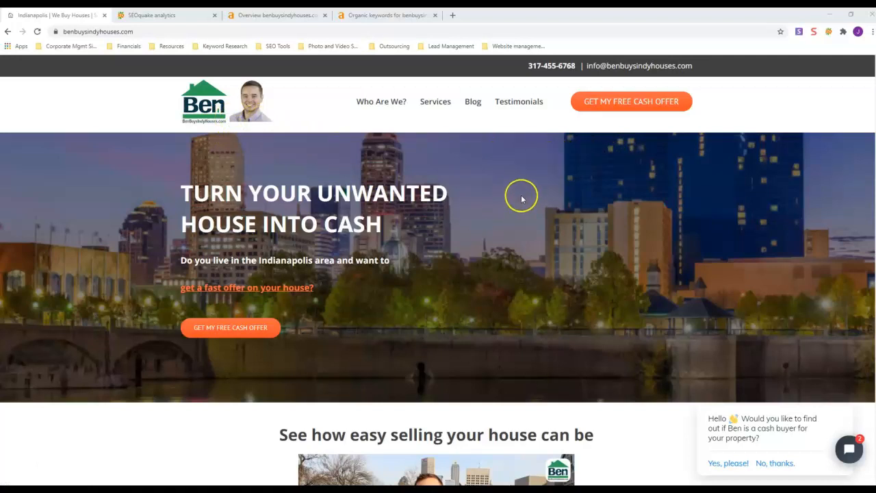
pyautogui.moveTo(523, 194)
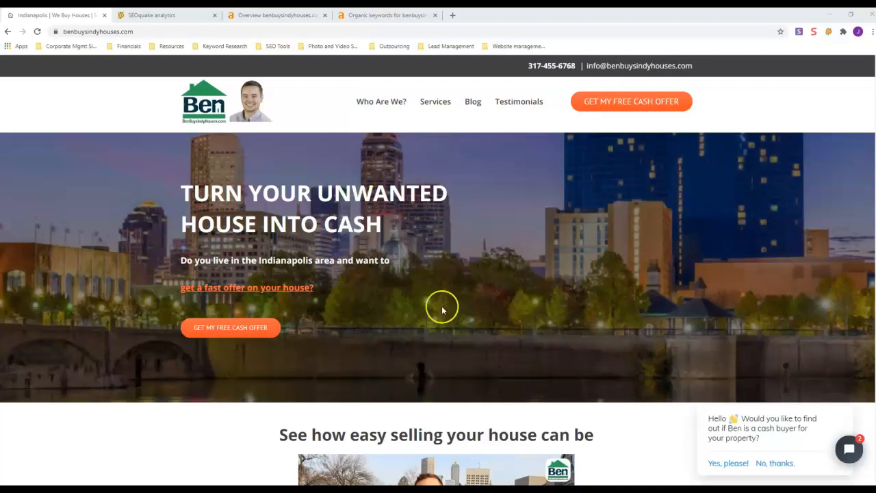
# Scroll down through the page under review to read the rest of its content.
pyautogui.scroll(-3)
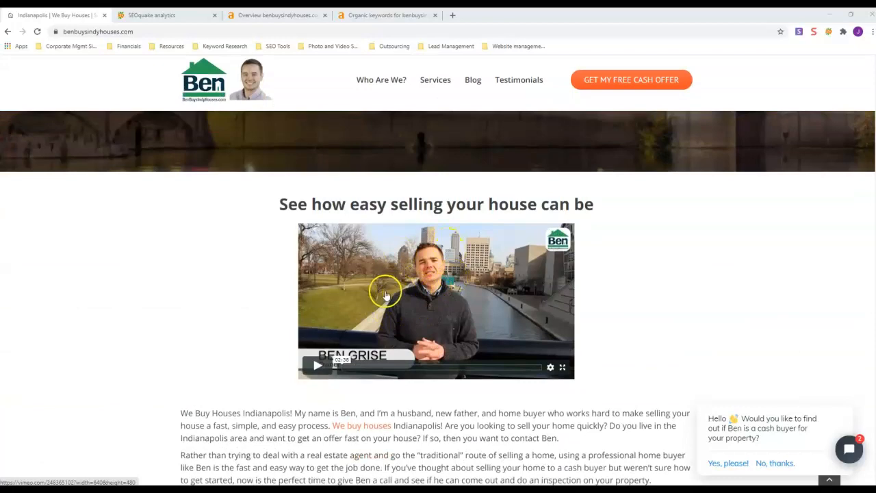
pyautogui.scroll(-3)
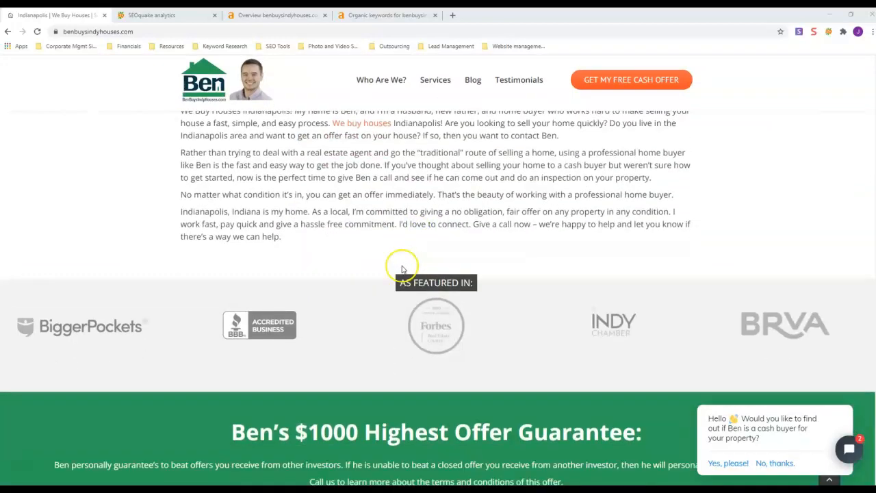
pyautogui.scroll(-3)
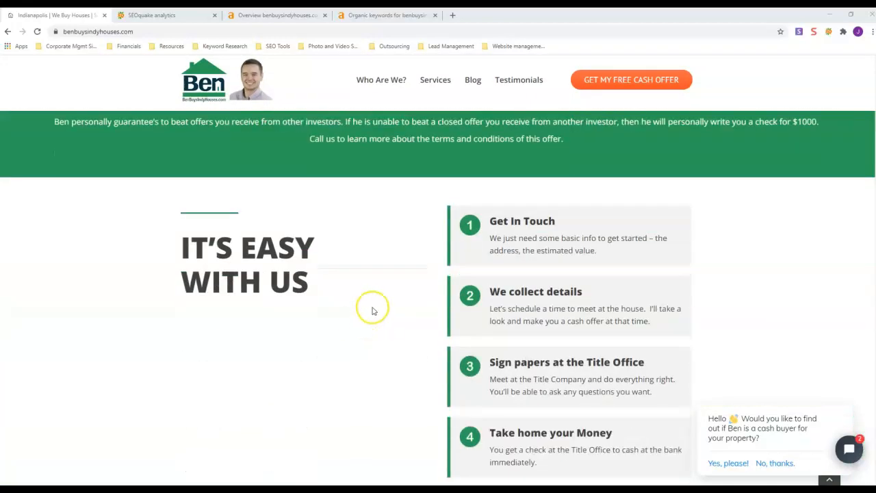
pyautogui.scroll(-3)
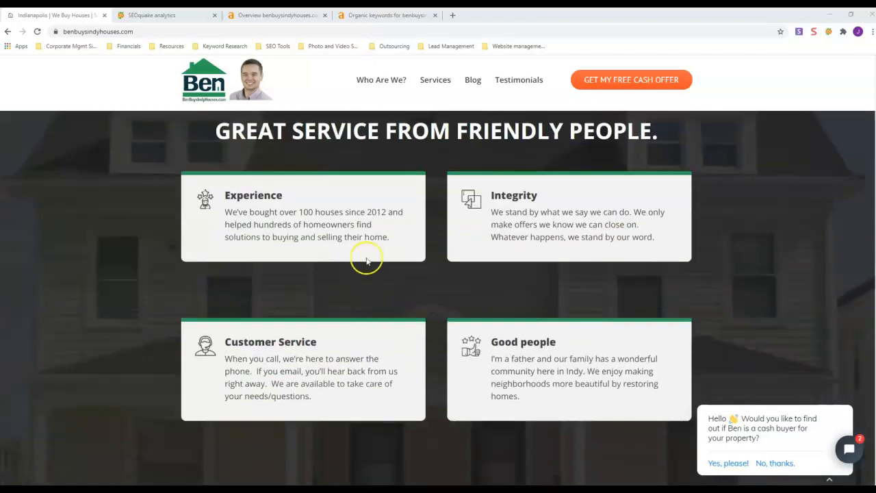
pyautogui.moveTo(555, 208)
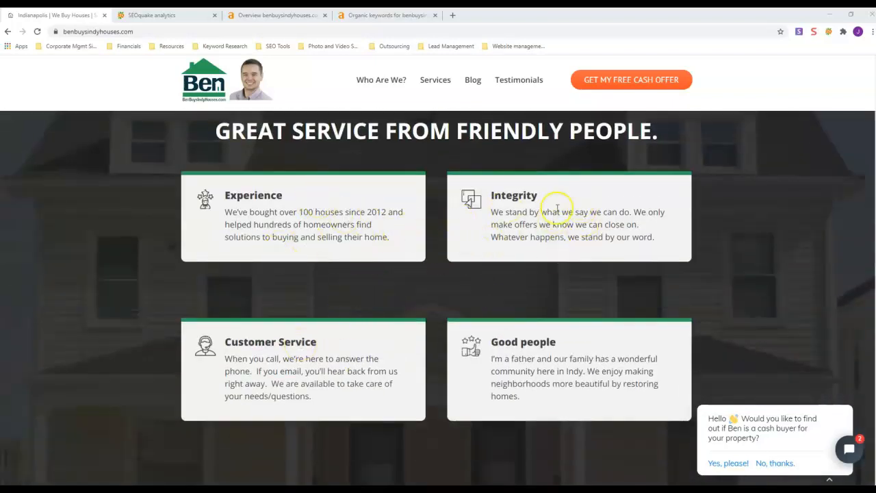
pyautogui.scroll(-3)
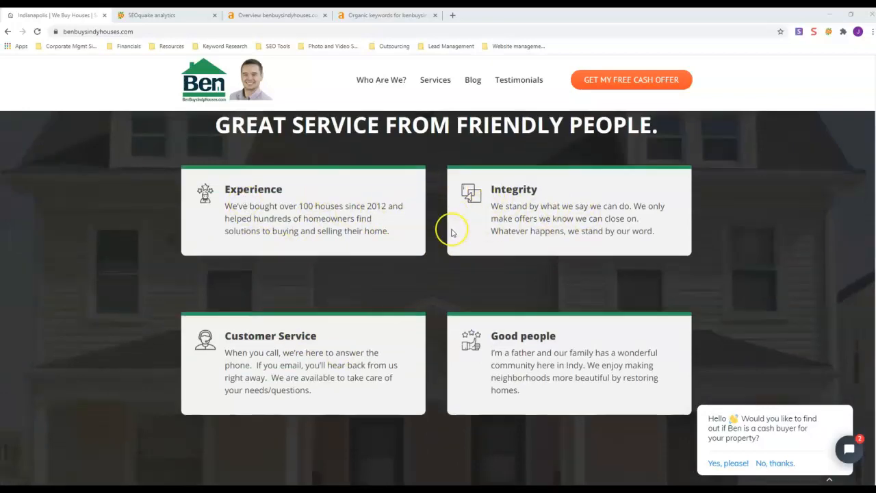
pyautogui.scroll(-3)
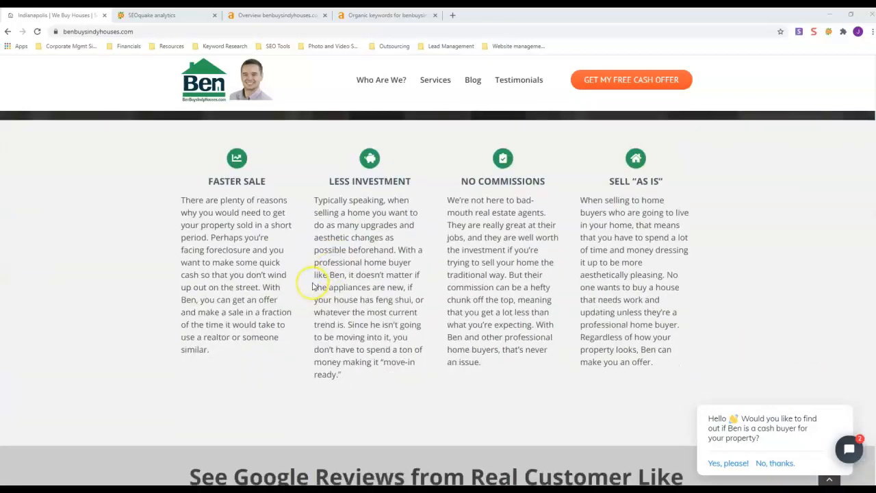
pyautogui.scroll(-3)
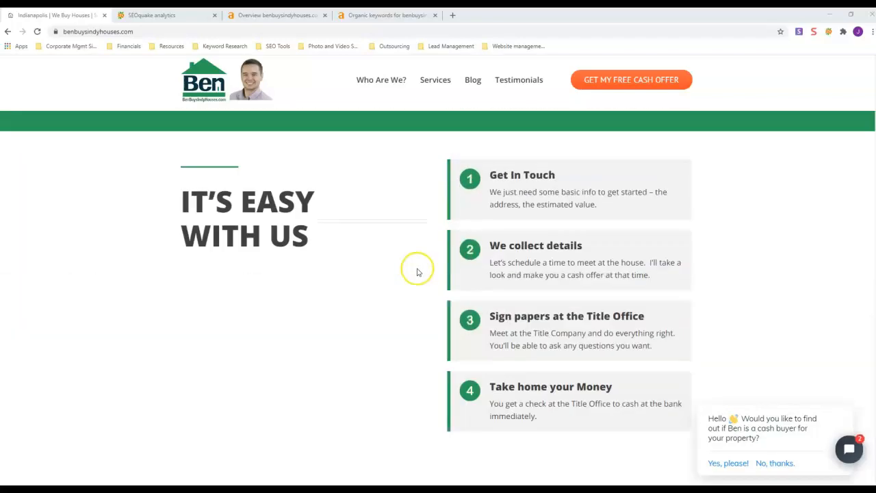
pyautogui.scroll(-3)
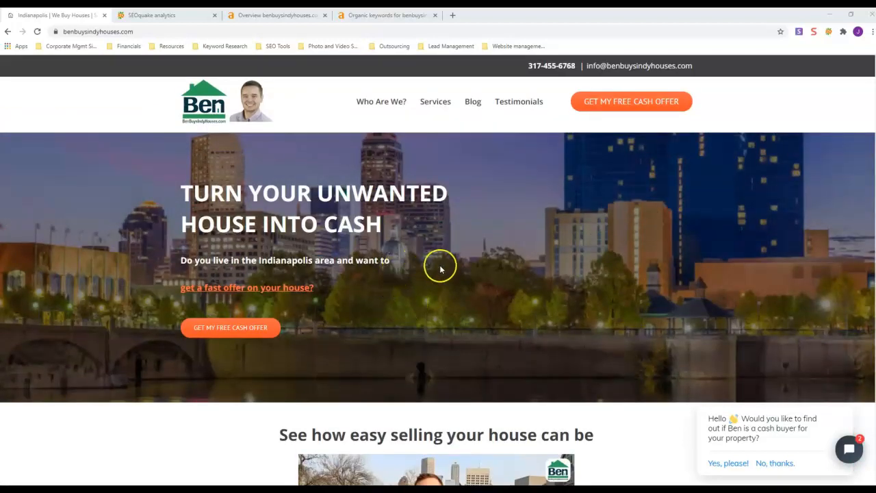
pyautogui.moveTo(406, 252)
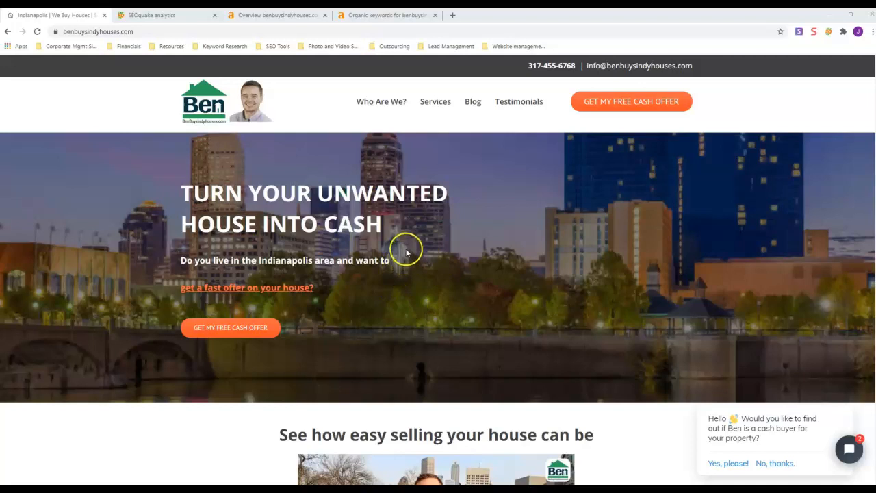
pyautogui.moveTo(429, 245)
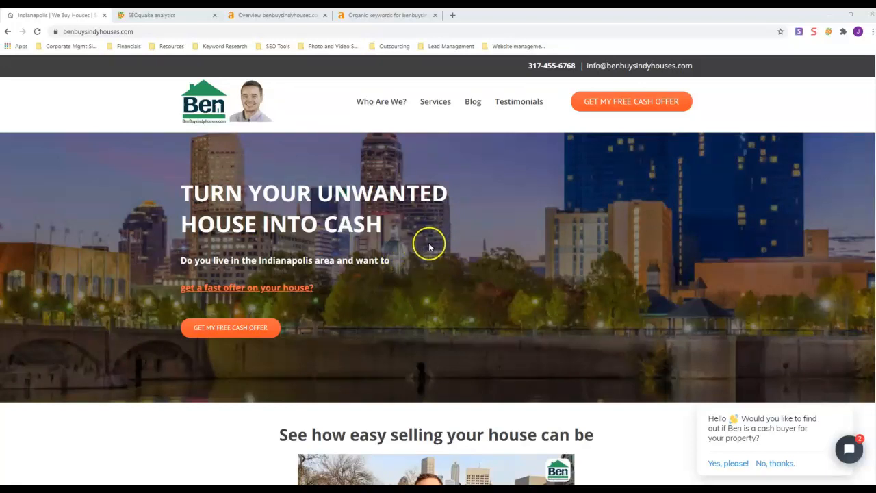
pyautogui.scroll(-3)
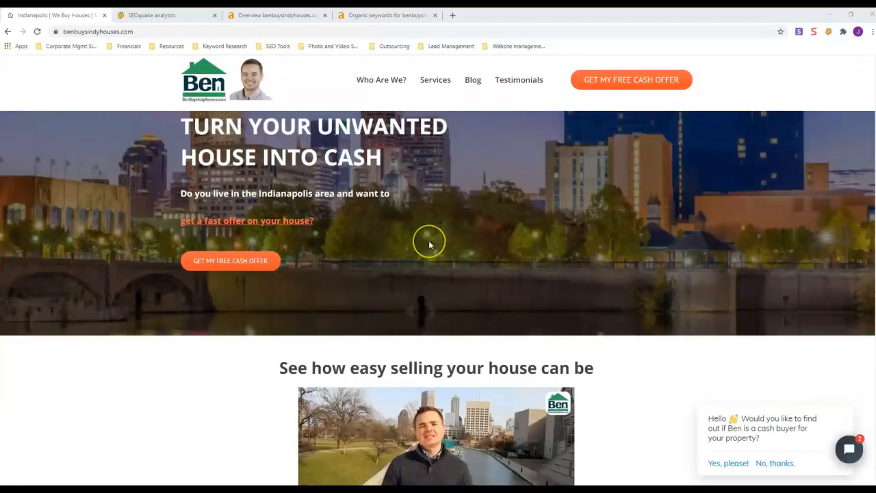
pyautogui.scroll(-3)
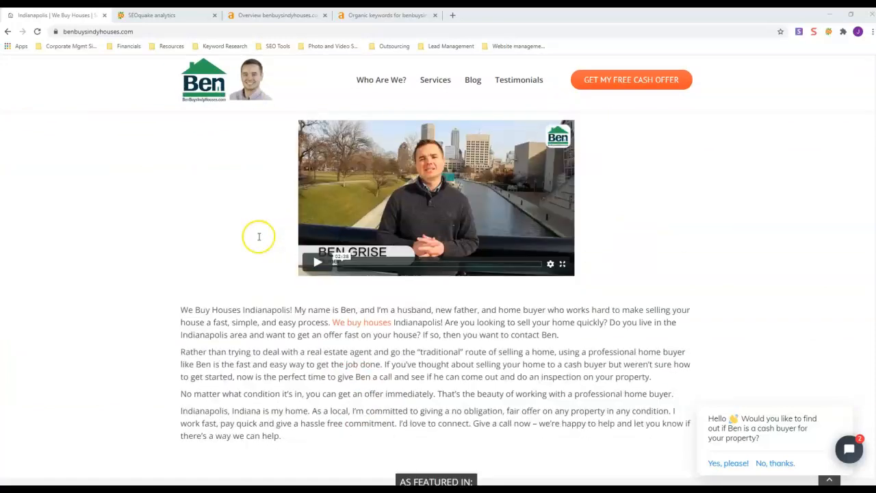
pyautogui.scroll(-3)
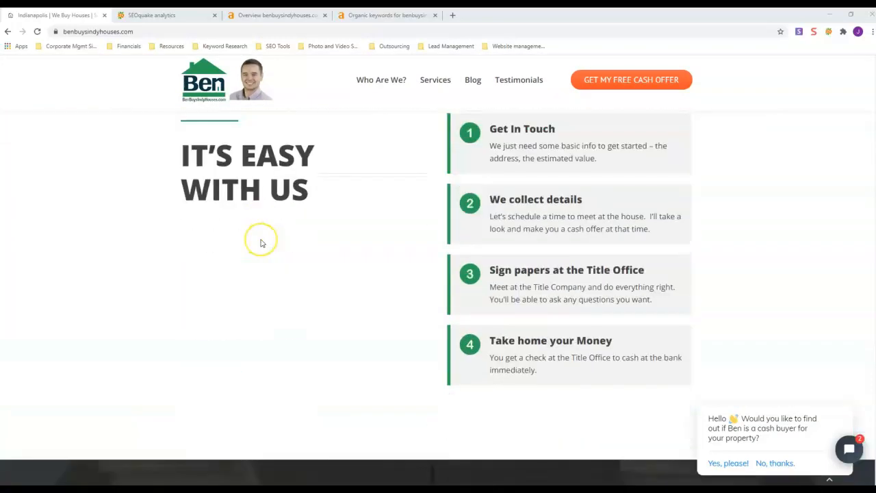
pyautogui.scroll(-3)
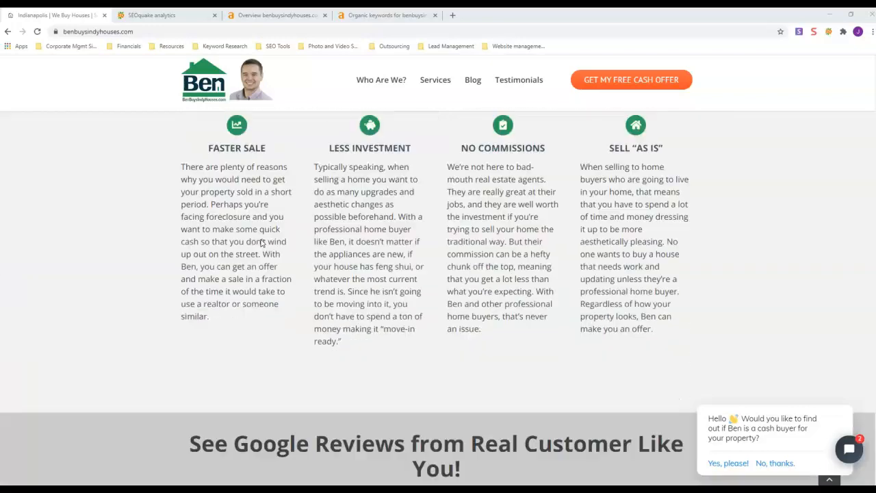
pyautogui.scroll(-3)
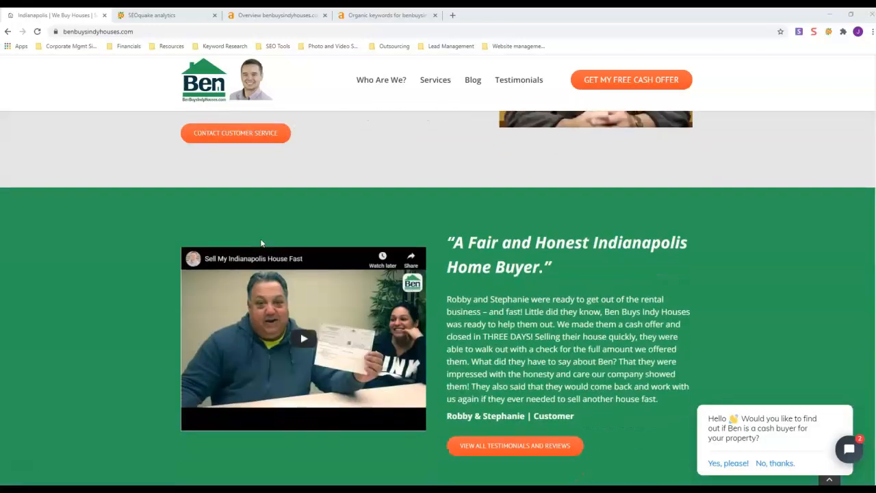
pyautogui.scroll(-3)
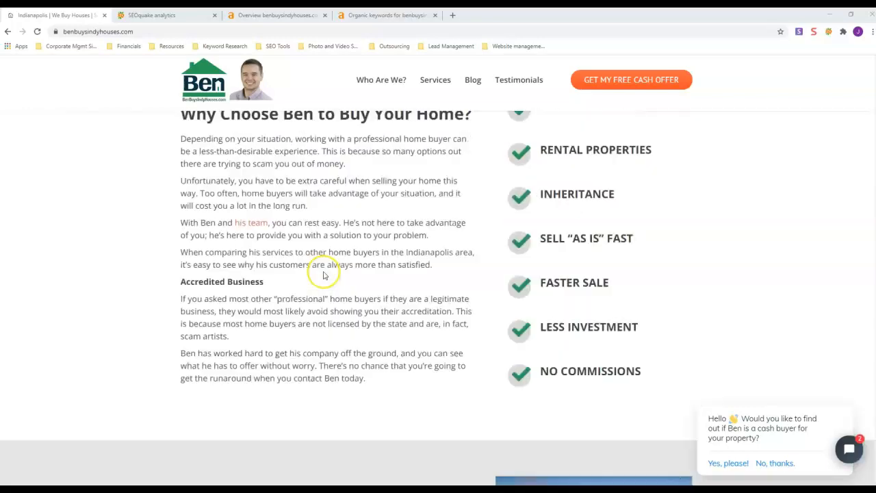
pyautogui.scroll(-3)
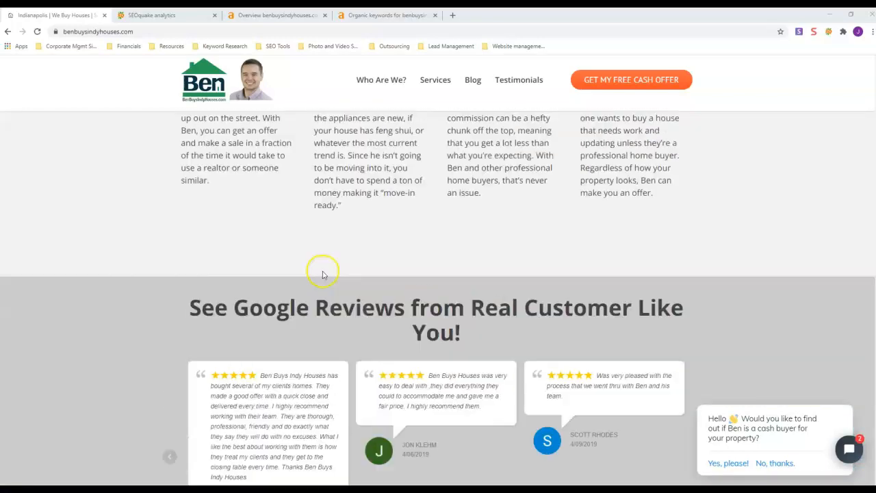
pyautogui.scroll(-3)
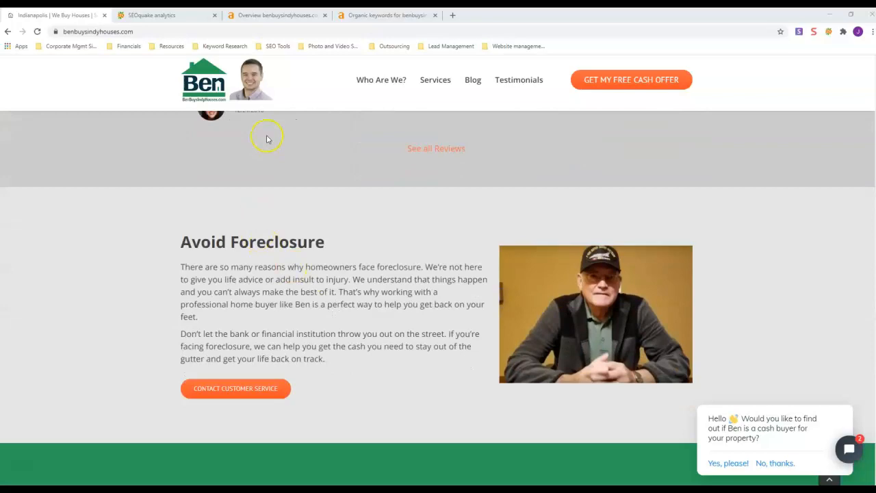
pyautogui.scroll(-3)
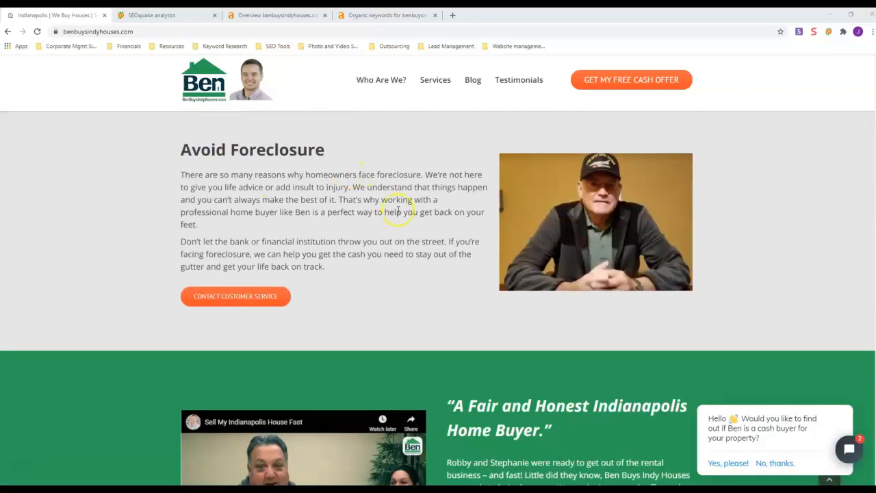
pyautogui.scroll(-3)
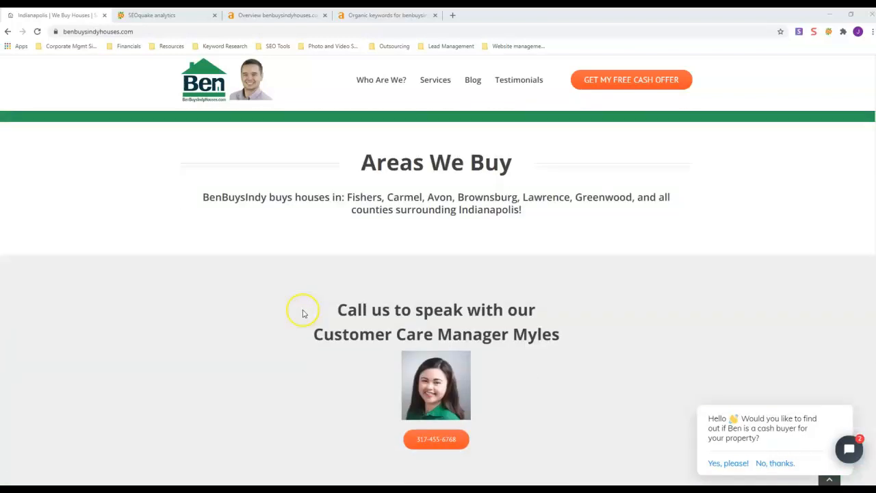
# Select an item near the top of the page and continue scrolling through its content.
pyautogui.click(629, 80)
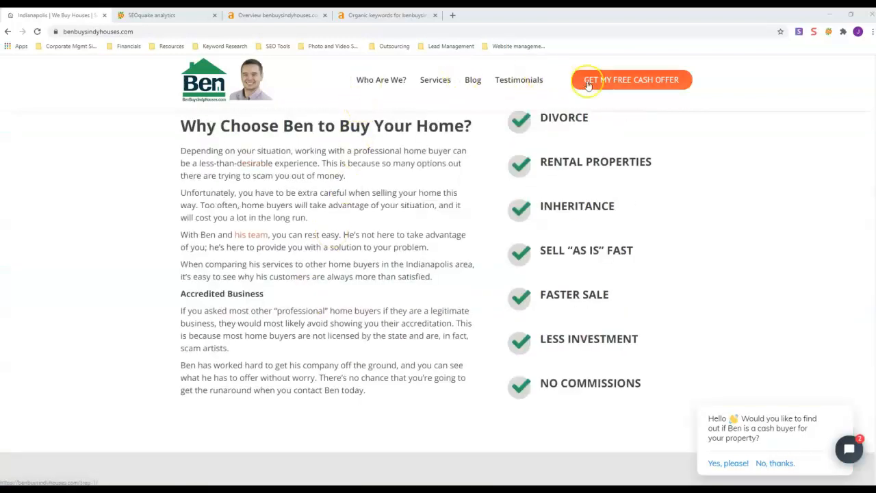
pyautogui.scroll(-3)
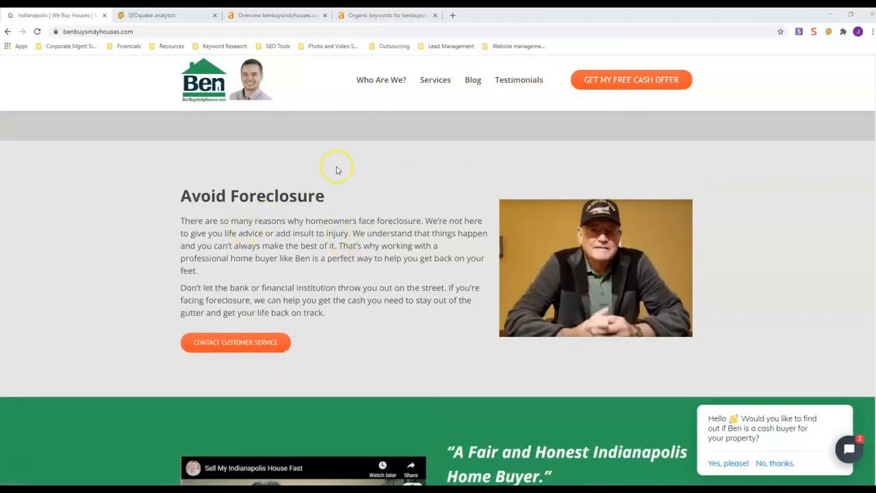
pyautogui.scroll(-3)
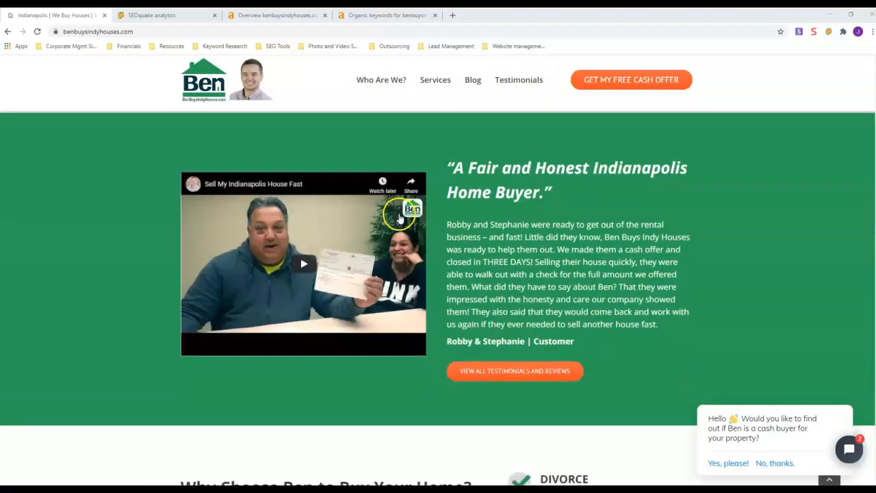
pyautogui.scroll(-3)
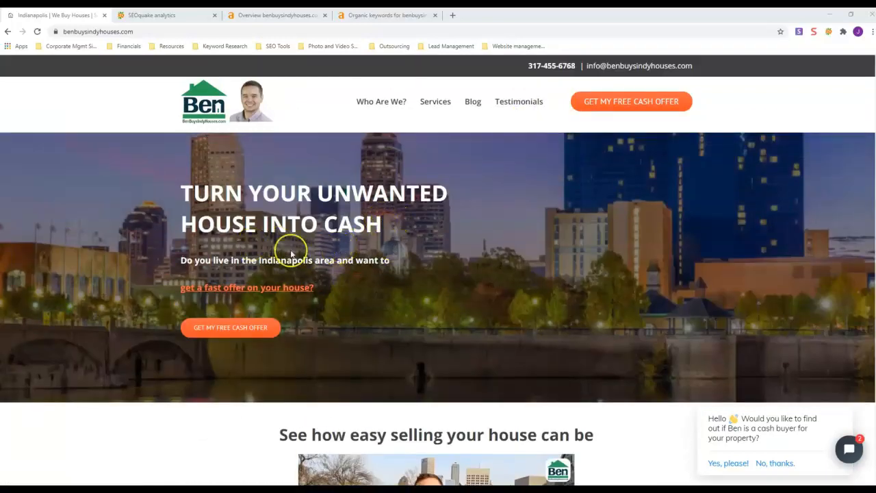
pyautogui.scroll(-3)
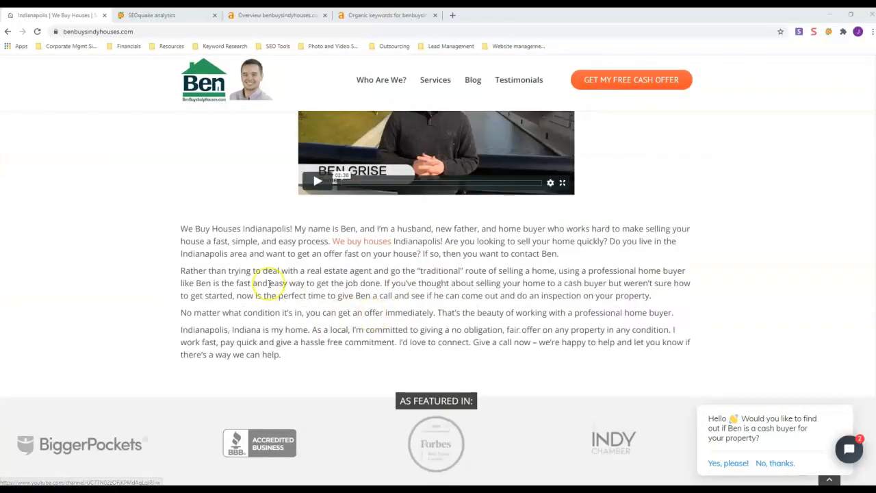
pyautogui.moveTo(211, 304)
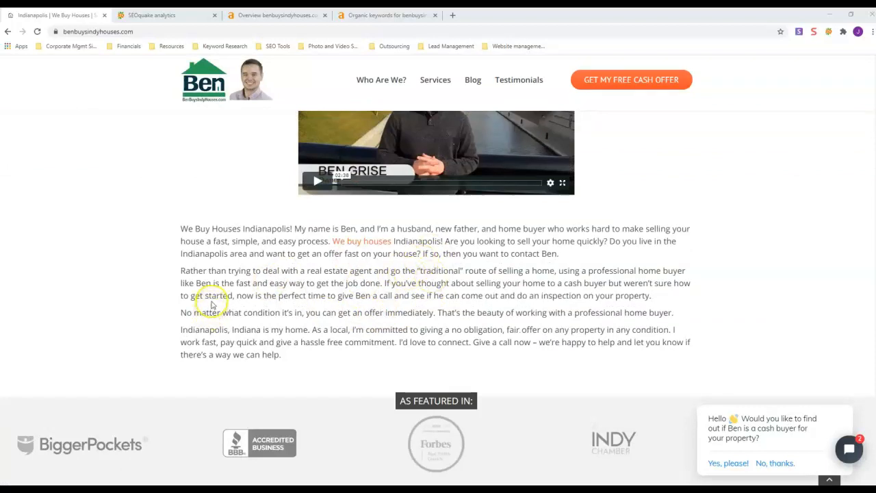
pyautogui.scroll(-3)
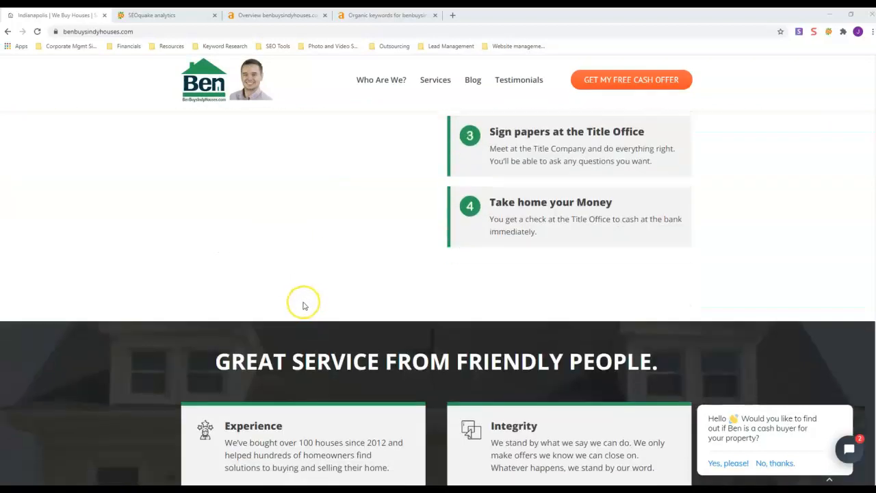
pyautogui.scroll(-3)
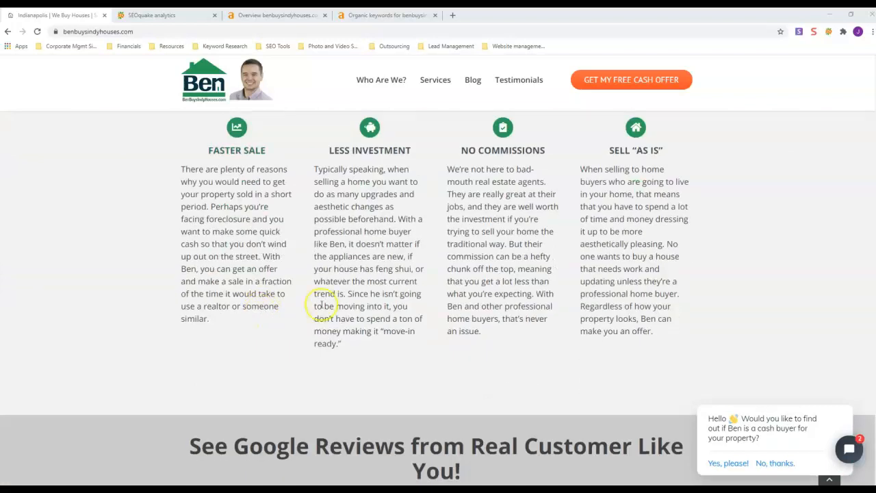
pyautogui.moveTo(526, 257)
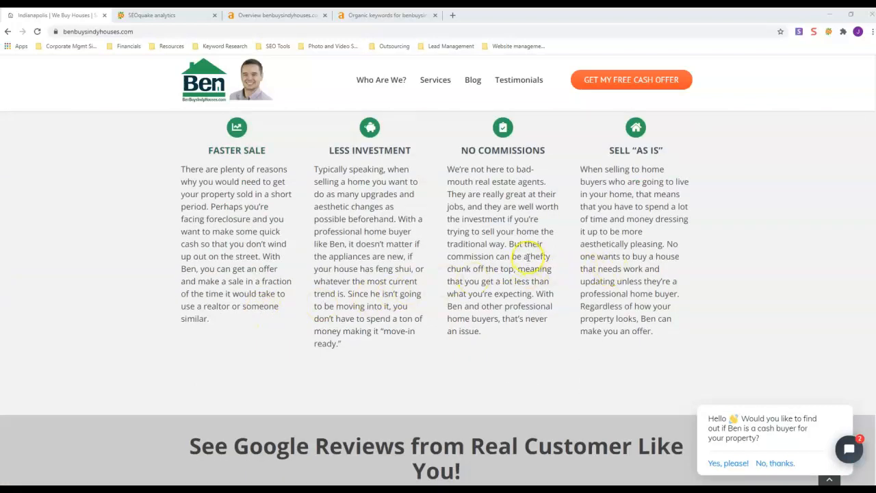
pyautogui.moveTo(455, 217)
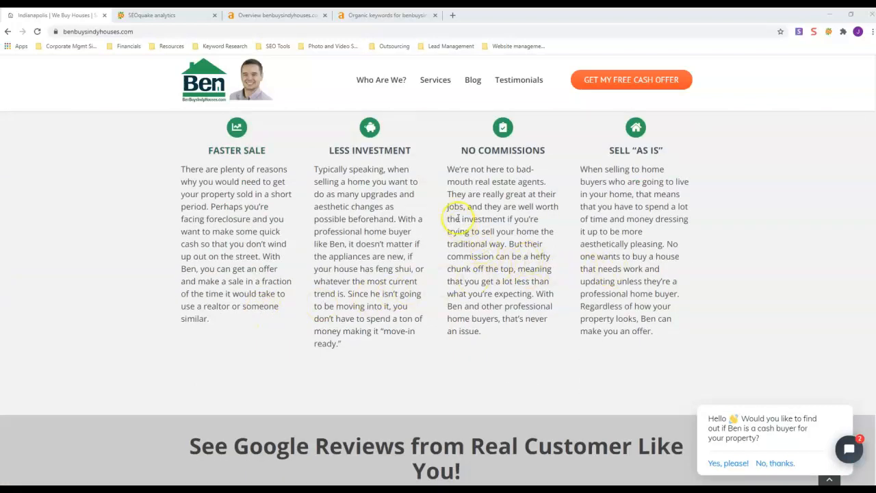
pyautogui.scroll(-3)
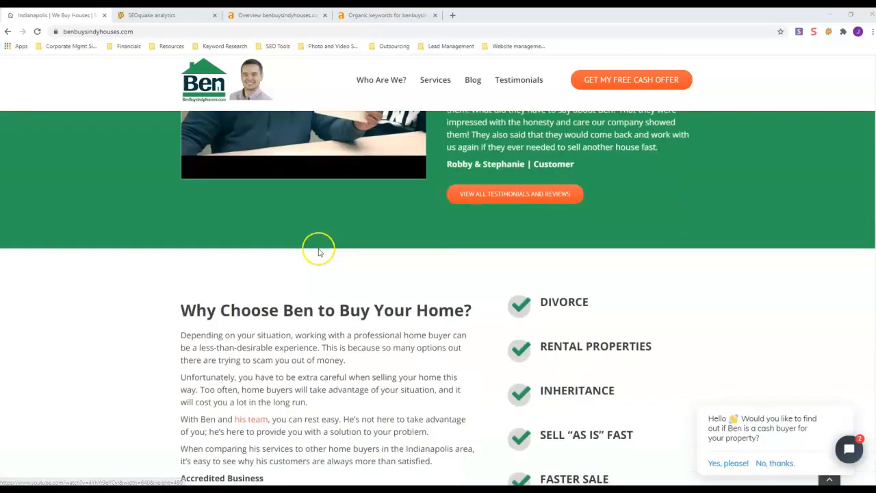
pyautogui.scroll(-3)
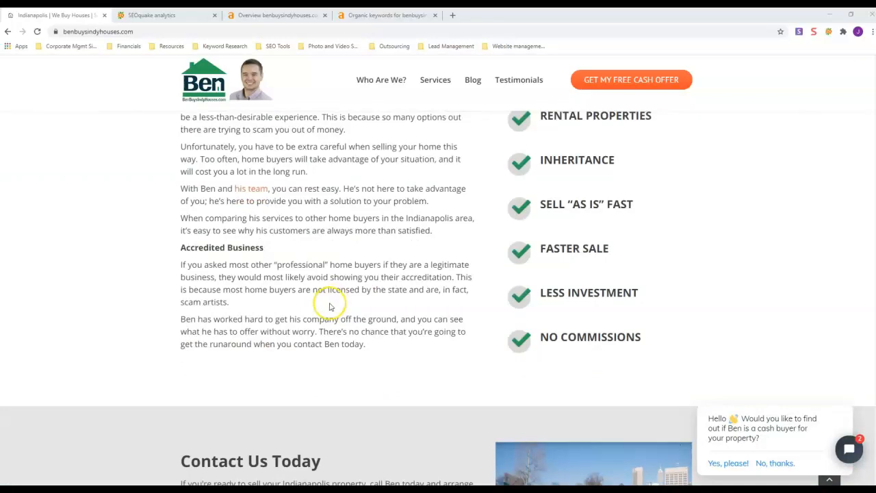
pyautogui.scroll(-3)
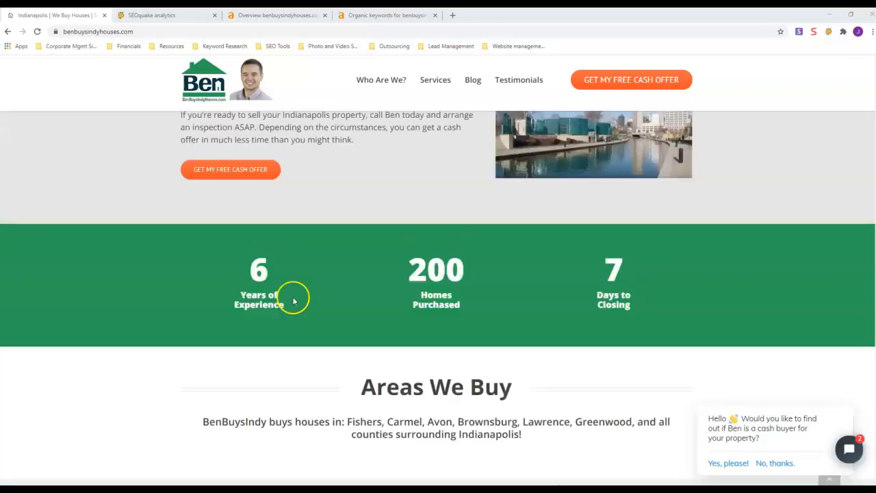
pyautogui.scroll(-3)
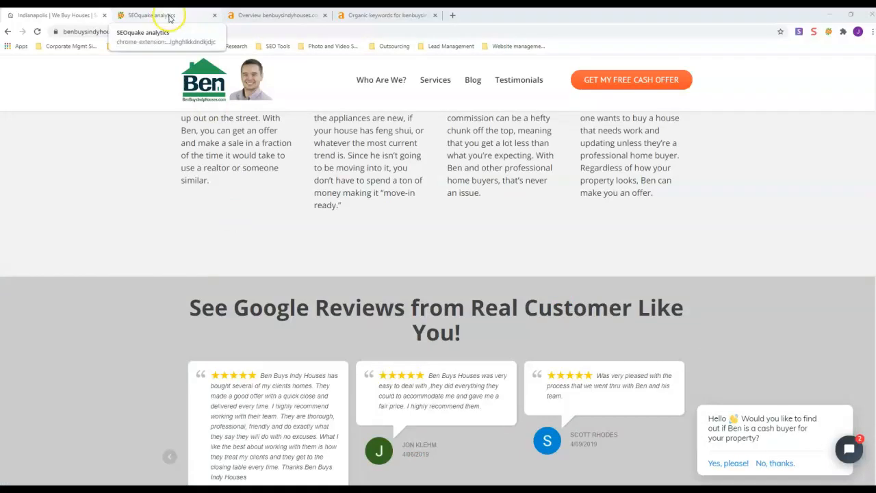
# Show the SEOquake page info for benbuysindyhouses.com with title, meta description and link counts.
pyautogui.click(152, 15)
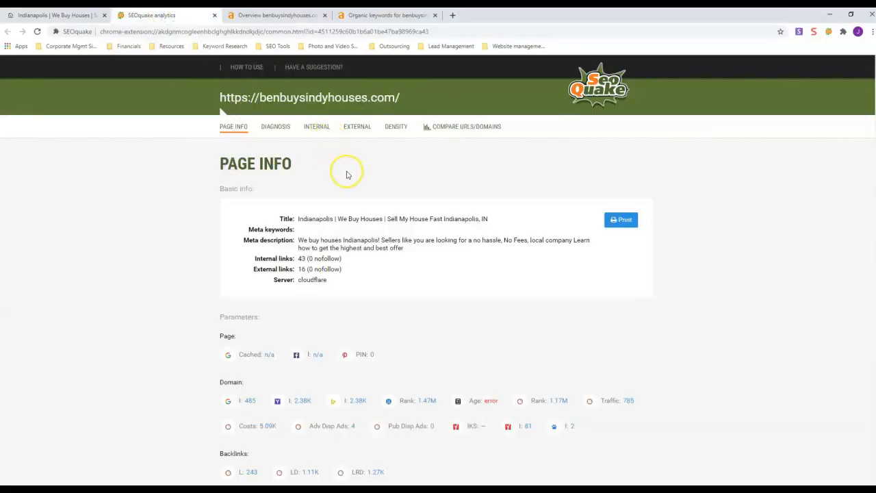
pyautogui.moveTo(585, 98)
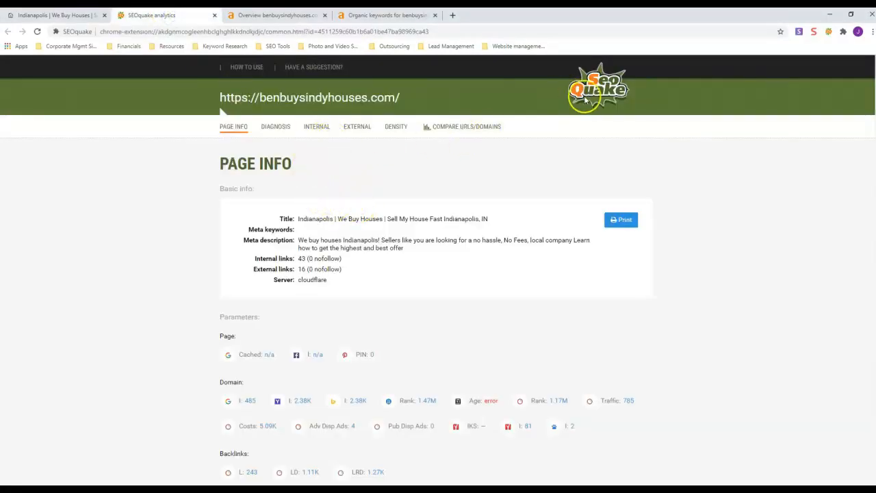
pyautogui.scroll(-3)
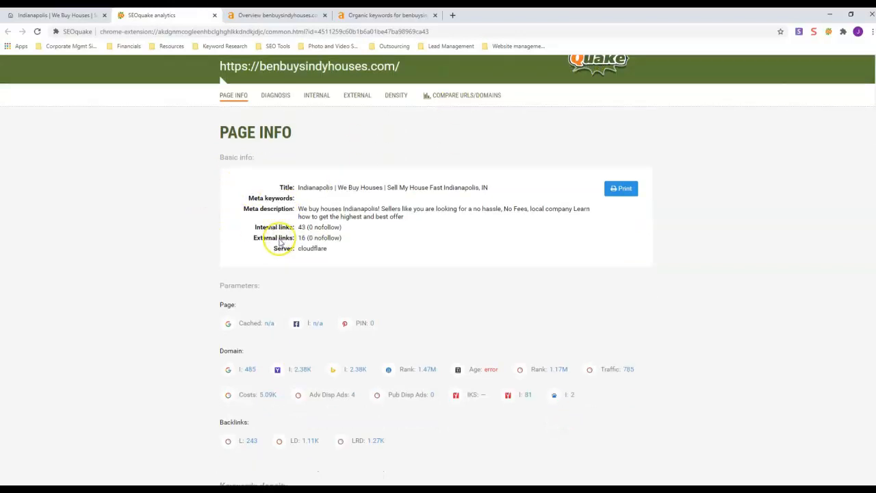
pyautogui.scroll(-3)
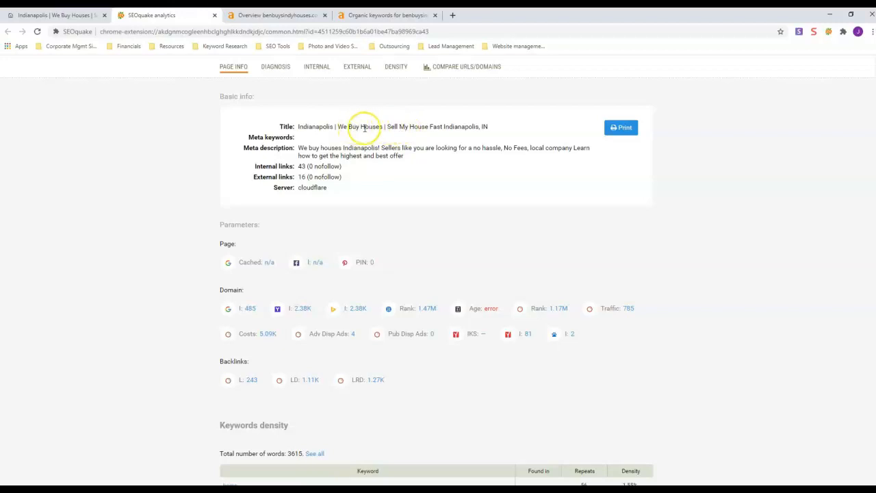
pyautogui.moveTo(435, 126)
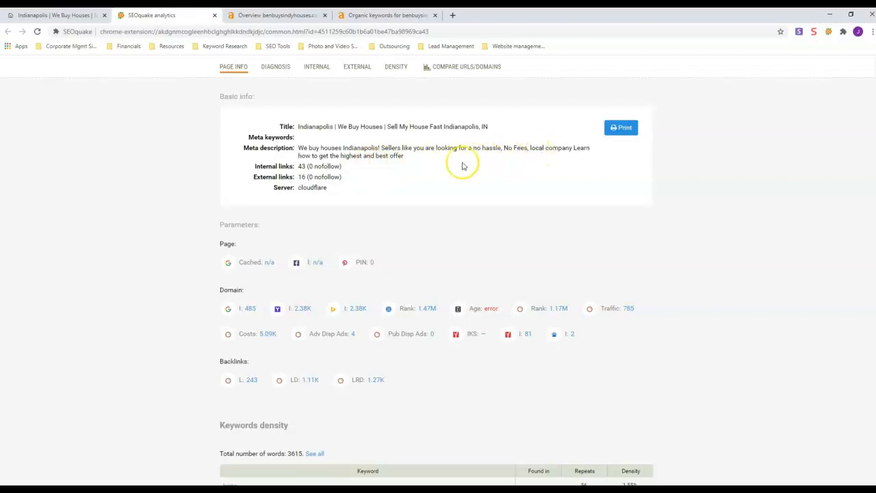
pyautogui.scroll(-3)
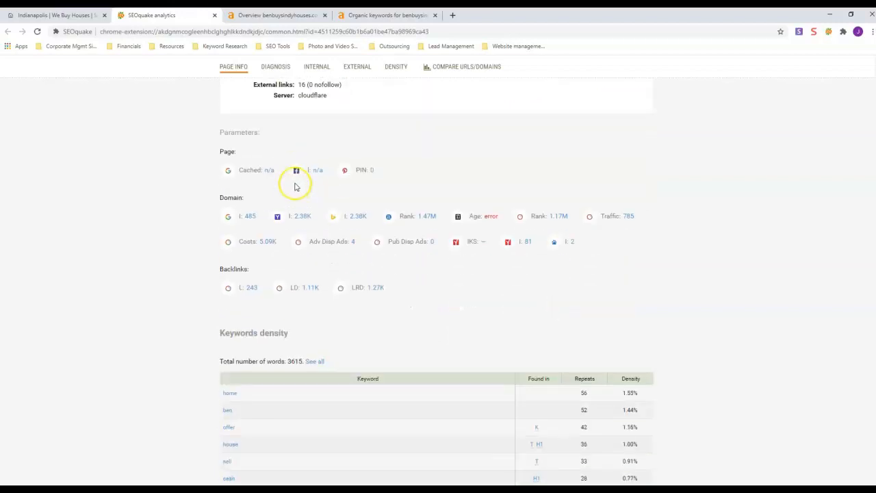
pyautogui.scroll(-3)
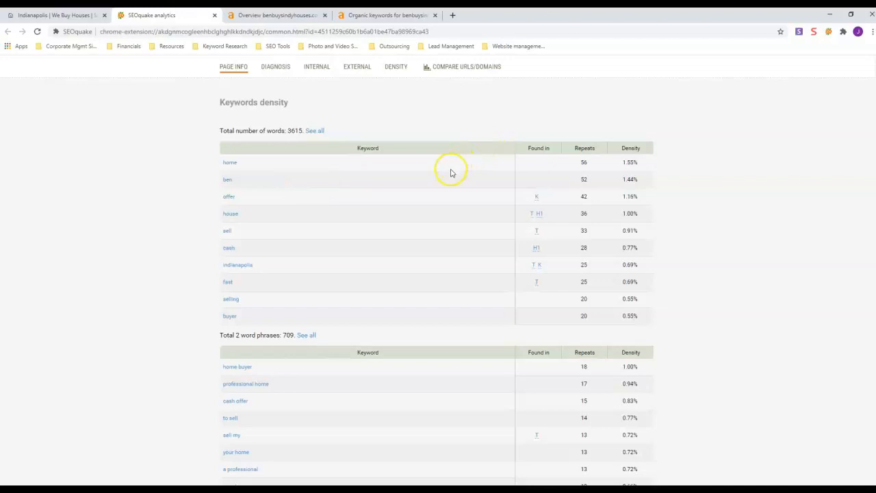
pyautogui.scroll(-3)
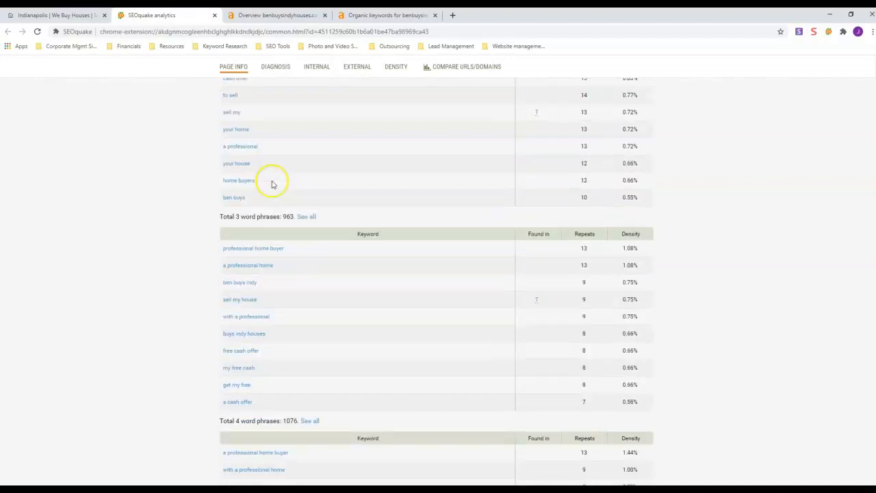
pyautogui.scroll(-3)
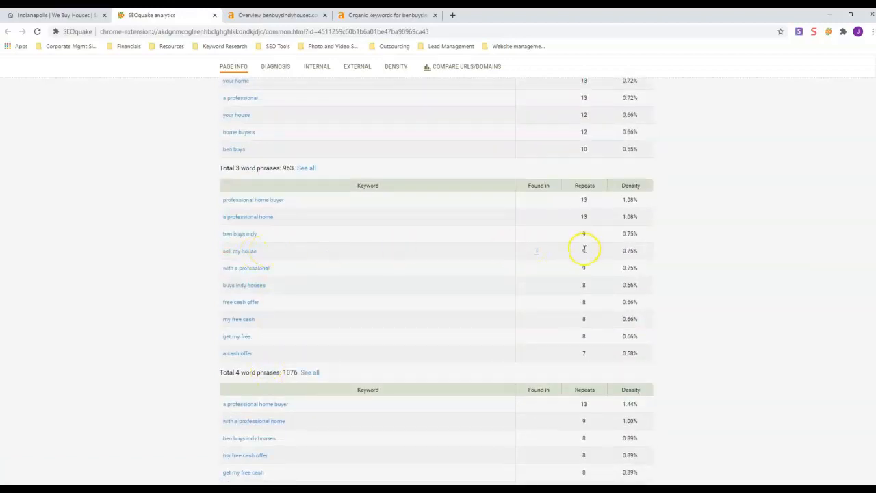
pyautogui.scroll(-3)
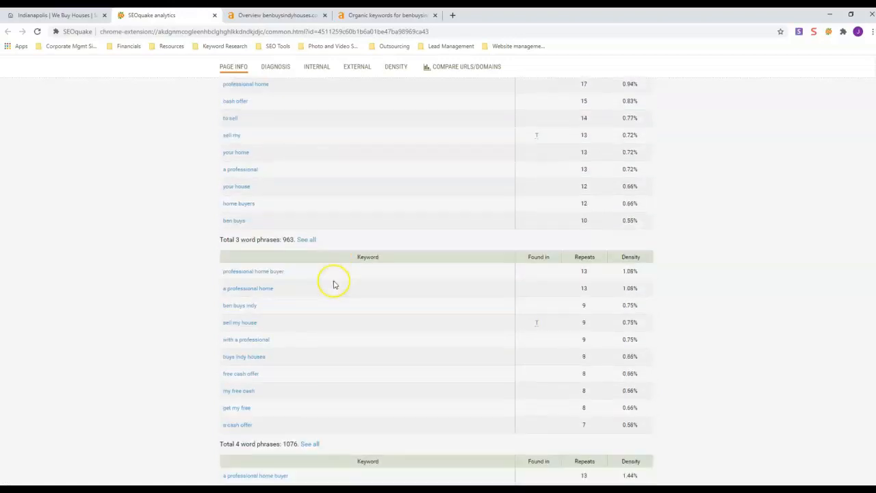
pyautogui.scroll(-3)
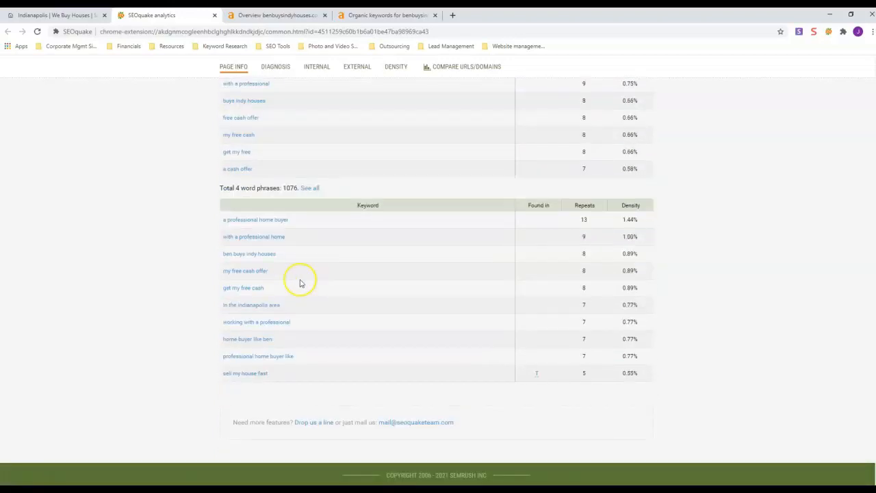
pyautogui.moveTo(573, 380)
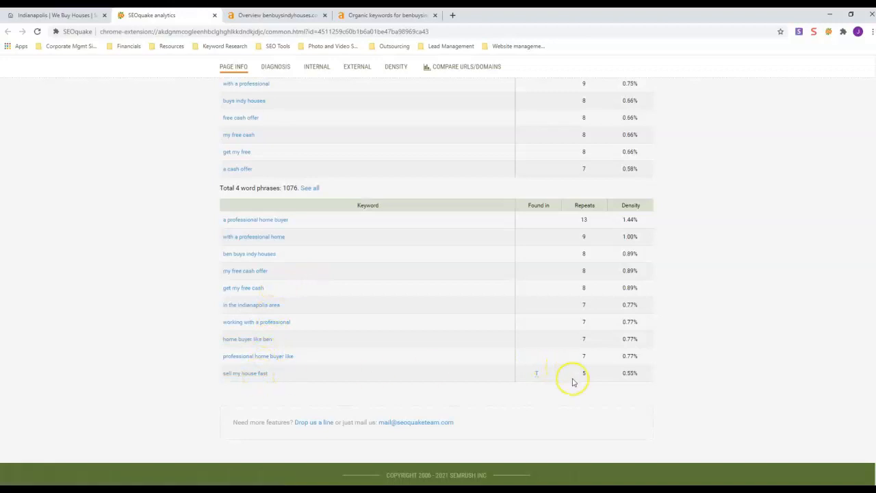
pyautogui.moveTo(504, 323)
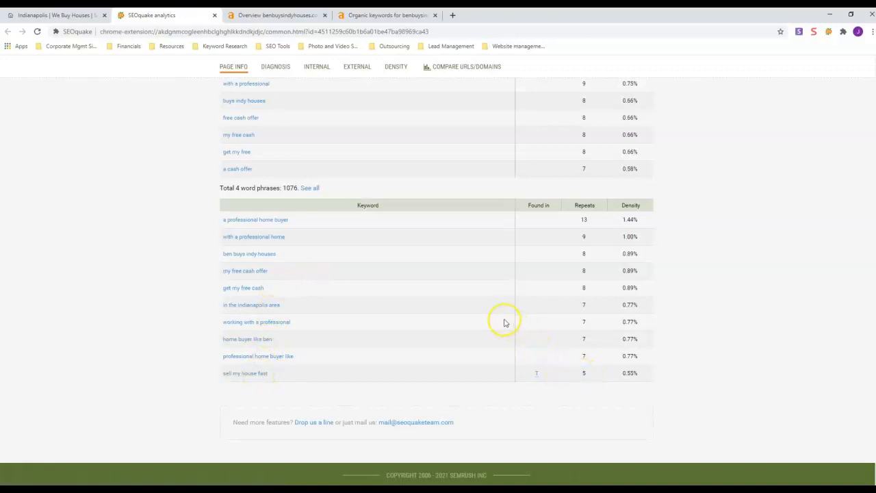
pyautogui.scroll(3)
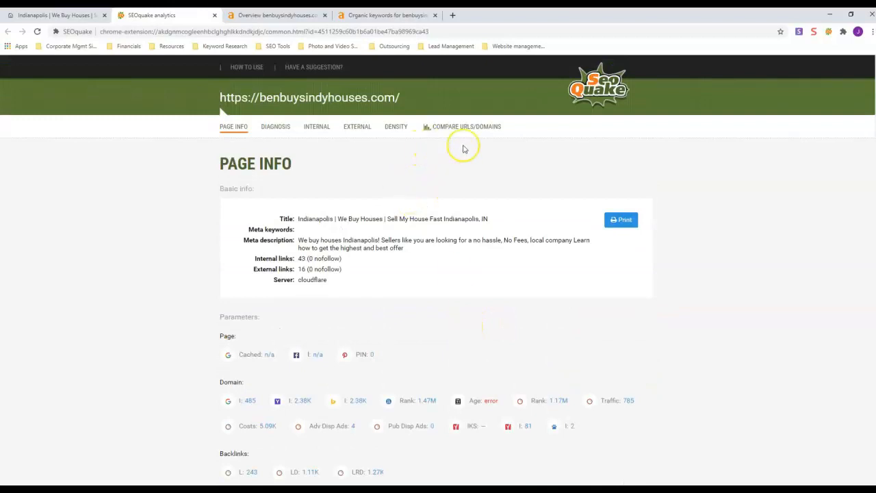
pyautogui.scroll(-3)
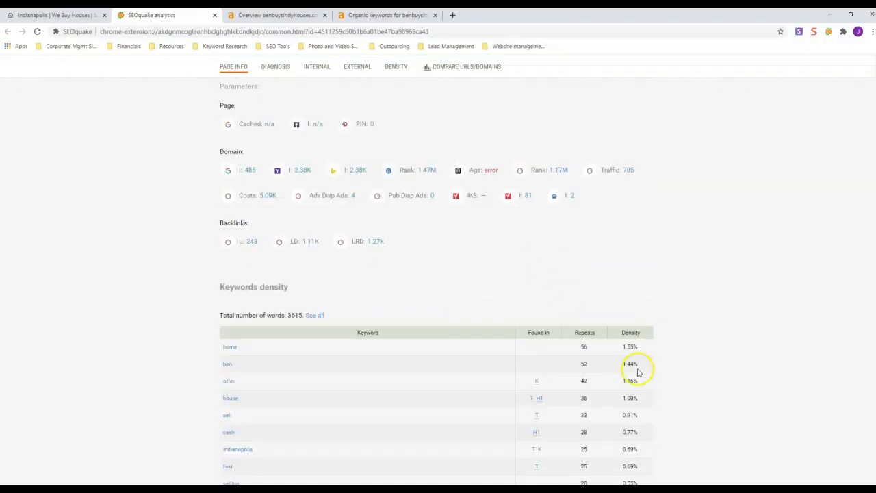
pyautogui.scroll(-3)
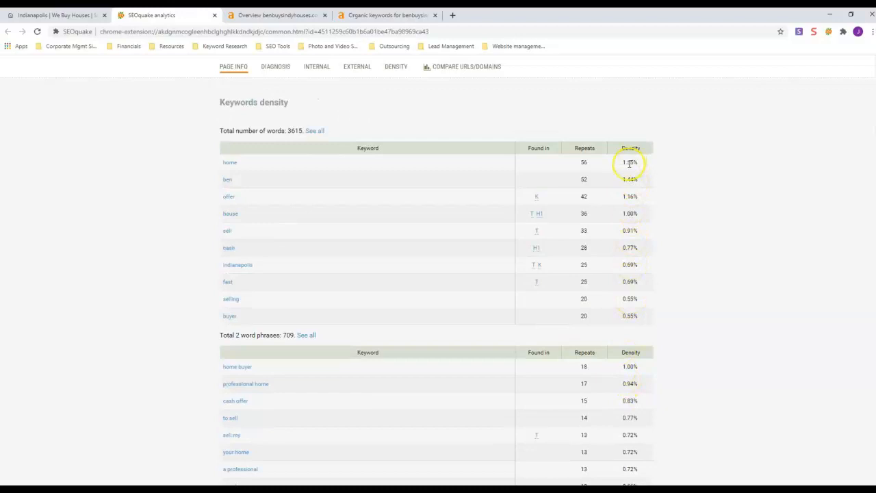
pyautogui.scroll(-3)
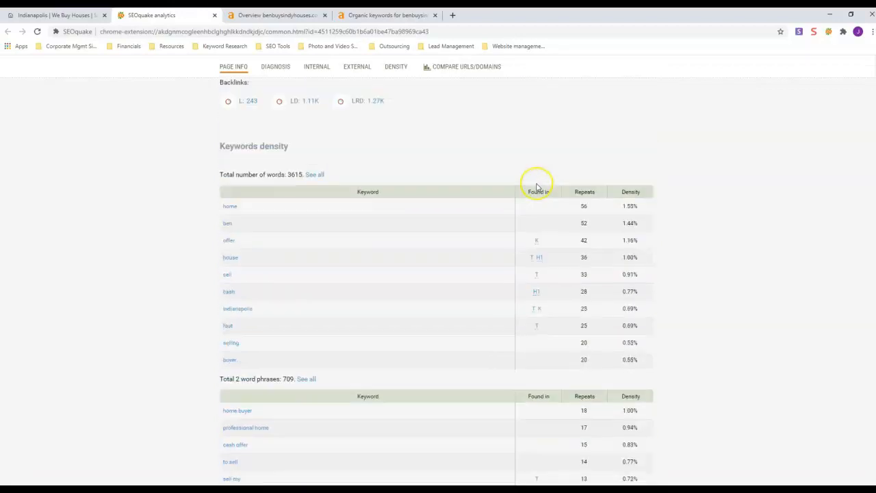
pyautogui.click(274, 16)
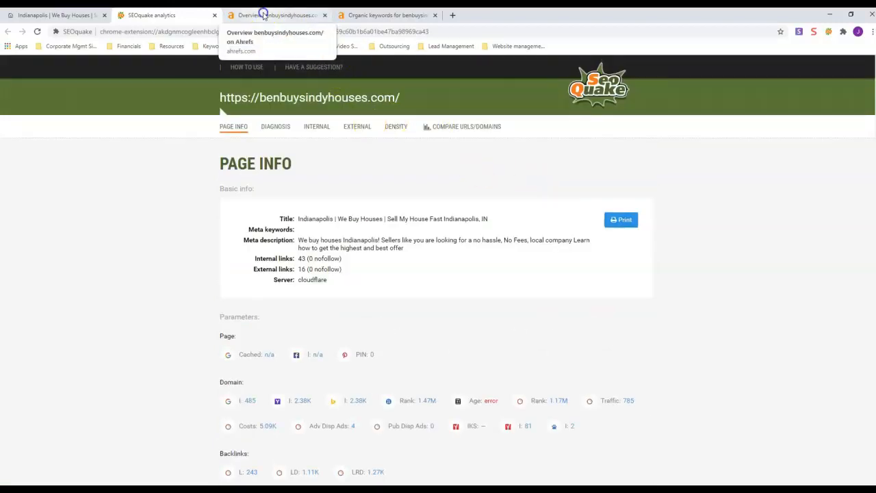
# Show the Ahrefs overview for benbuysindyhouses.com and scroll through its backlink and traffic charts.
pyautogui.click(276, 14)
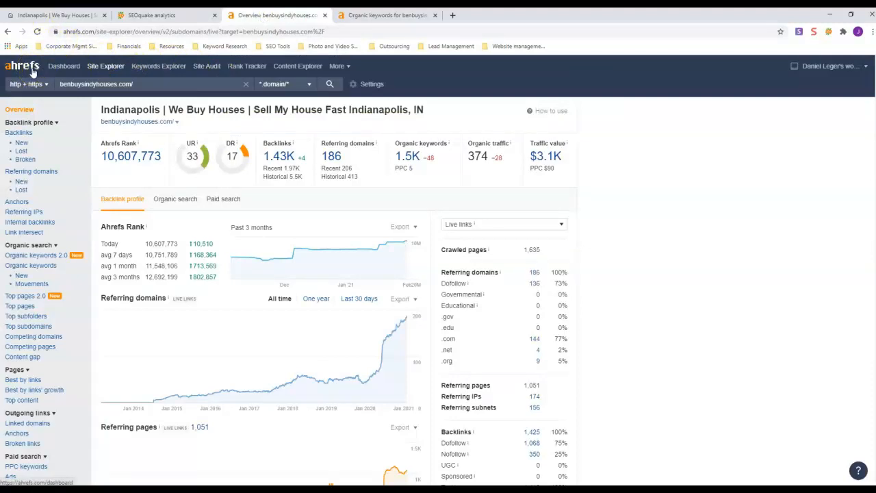
pyautogui.moveTo(217, 254)
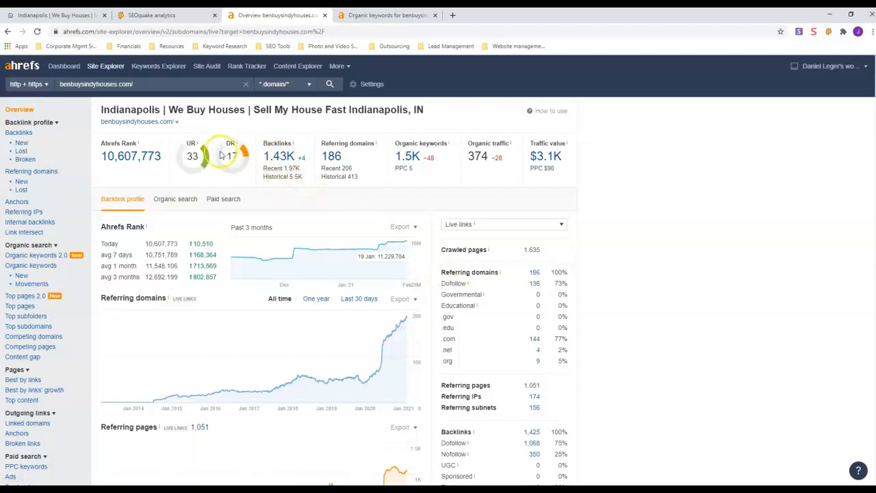
pyautogui.moveTo(212, 178)
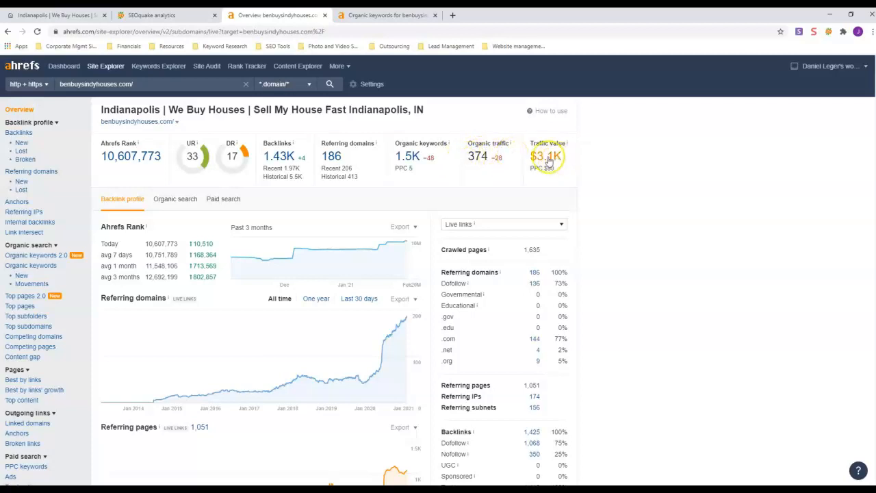
pyautogui.moveTo(113, 175)
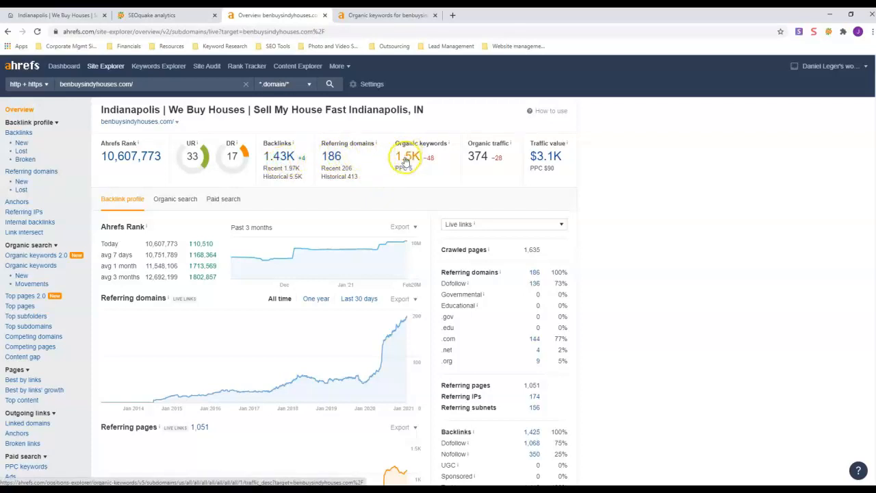
pyautogui.scroll(-3)
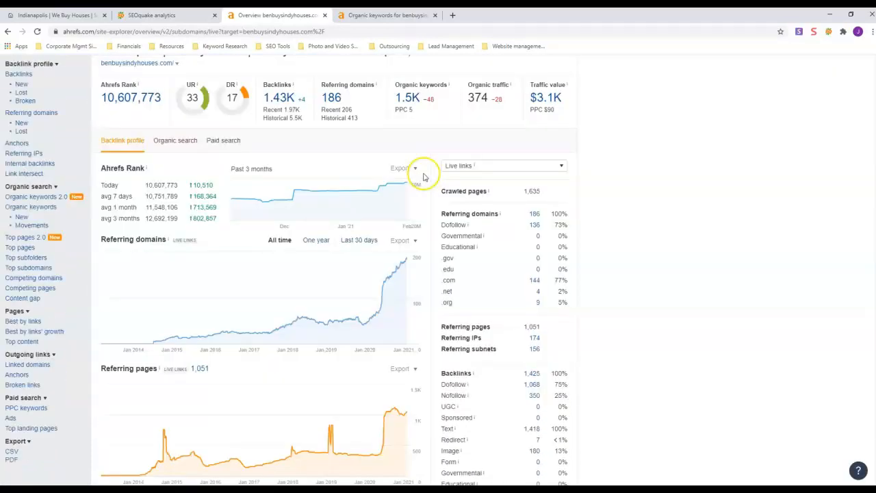
pyautogui.scroll(-3)
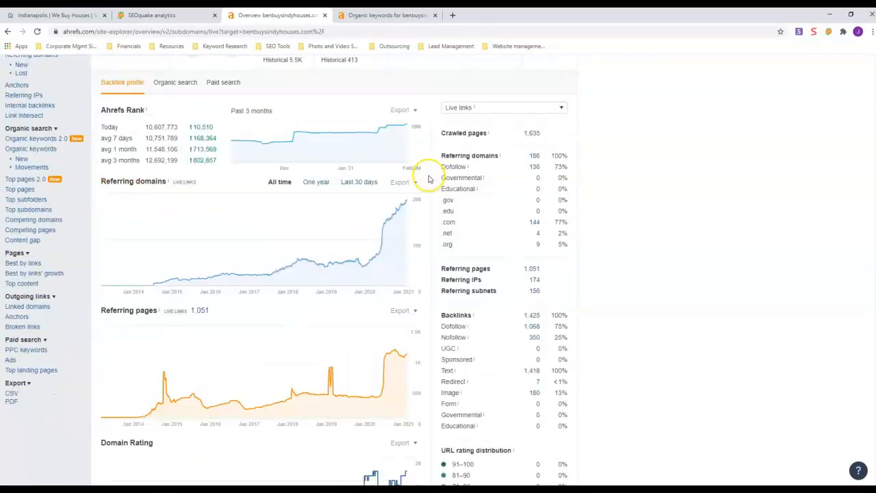
pyautogui.scroll(-3)
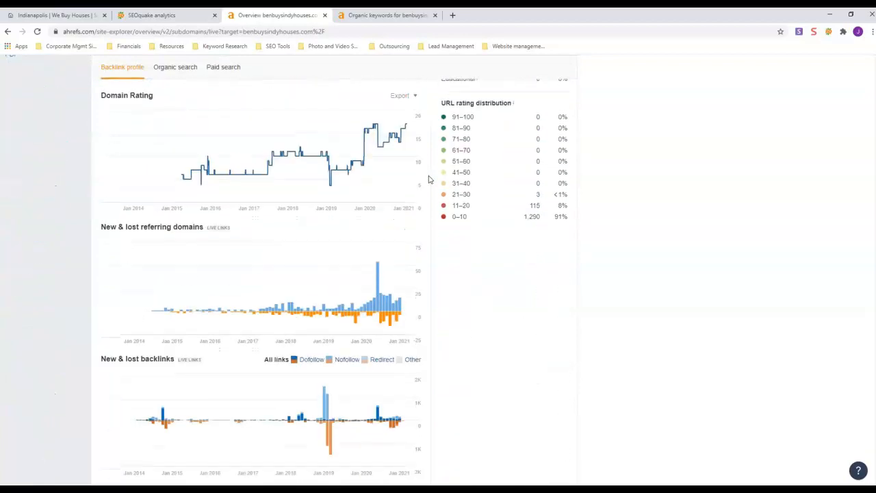
pyautogui.scroll(-3)
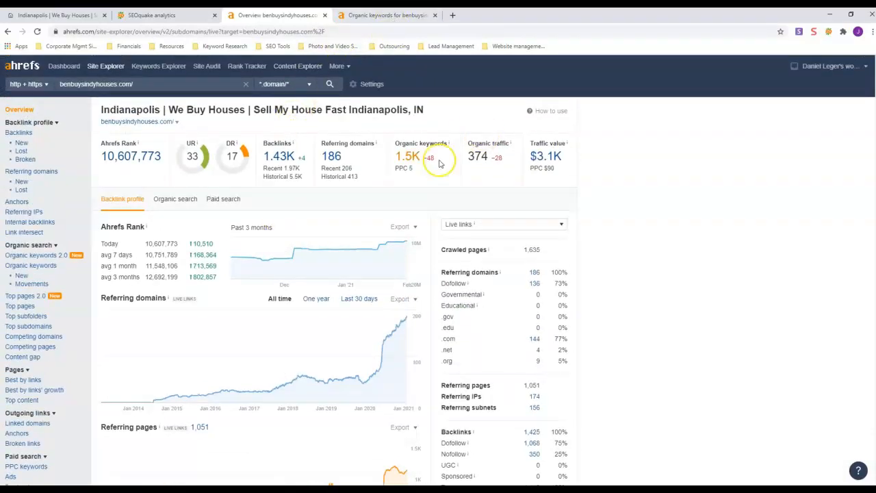
# Show the Ahrefs Organic Keywords report (1,087 keywords) with volume, difficulty, position and URL.
pyautogui.click(408, 156)
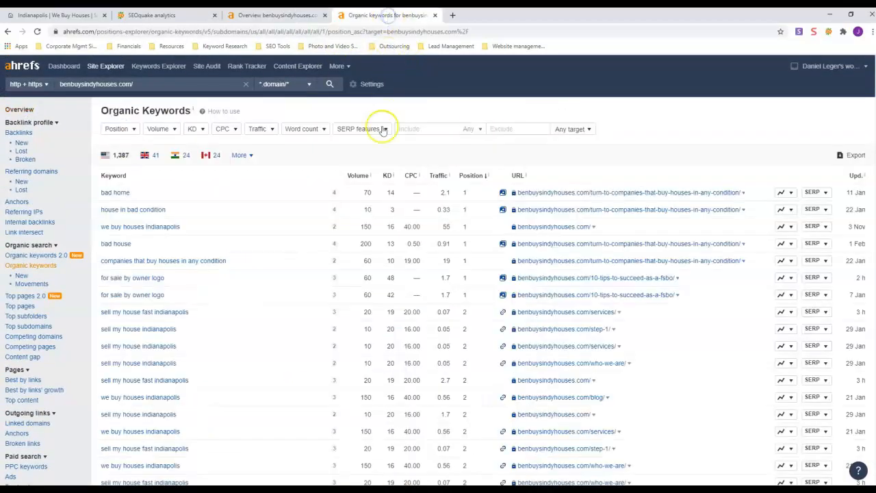
pyautogui.moveTo(120, 198)
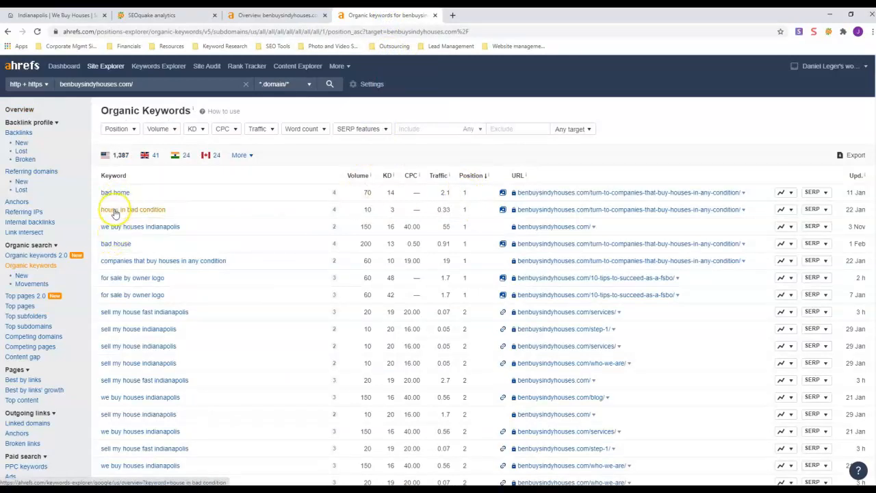
pyautogui.moveTo(126, 227)
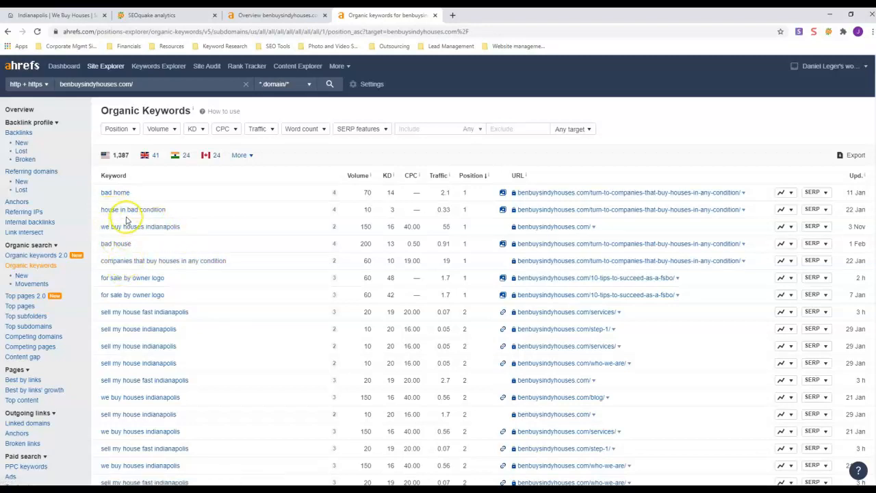
pyautogui.scroll(-3)
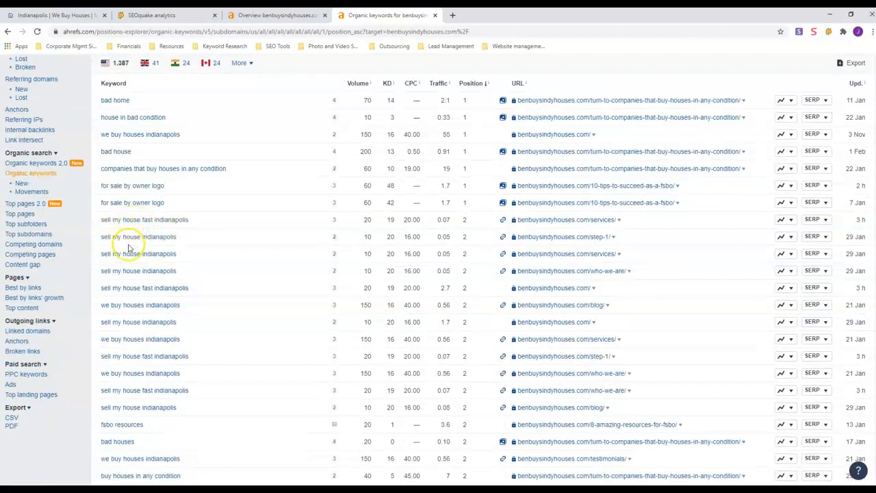
pyautogui.moveTo(131, 274)
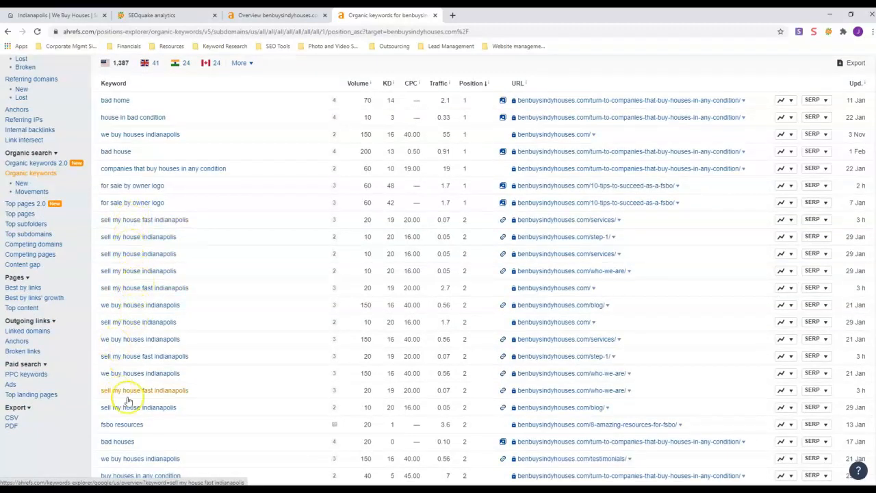
pyautogui.scroll(-3)
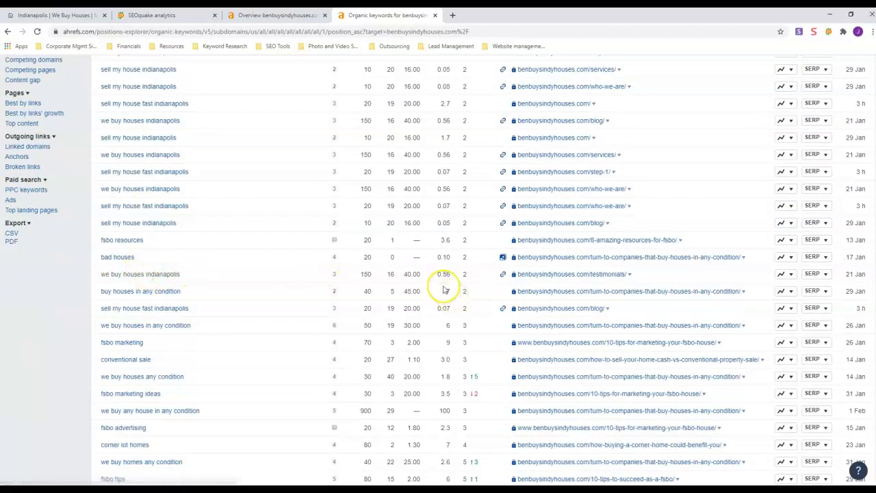
pyautogui.scroll(-3)
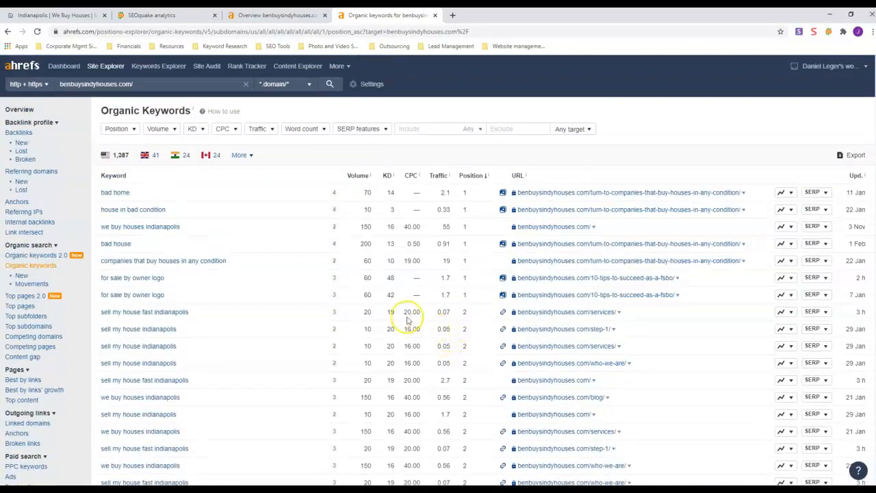
pyautogui.moveTo(340, 178)
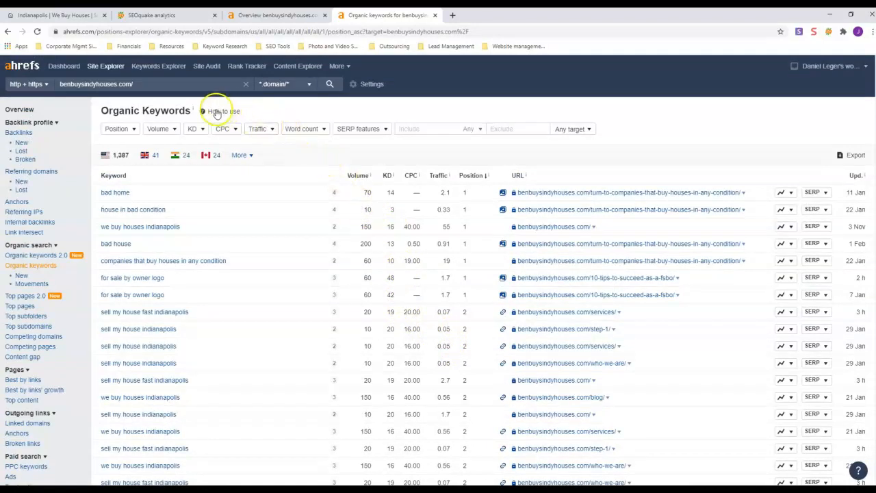
pyautogui.moveTo(240, 113)
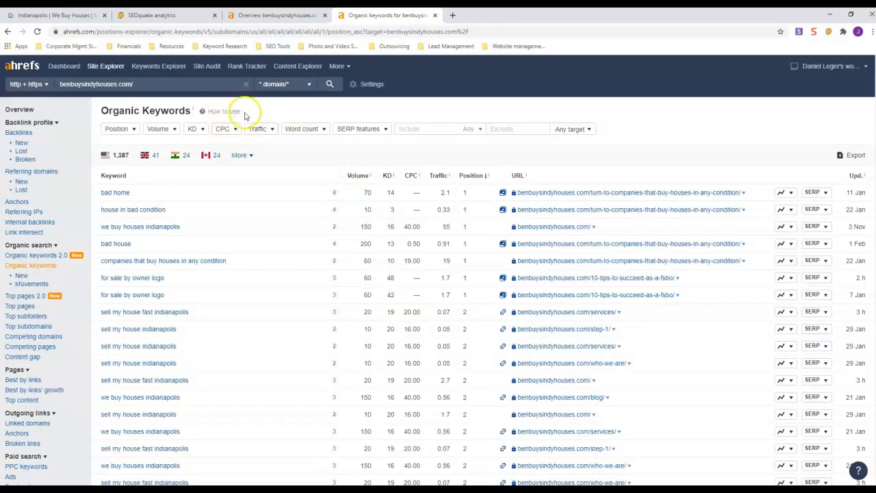
pyautogui.moveTo(145, 109)
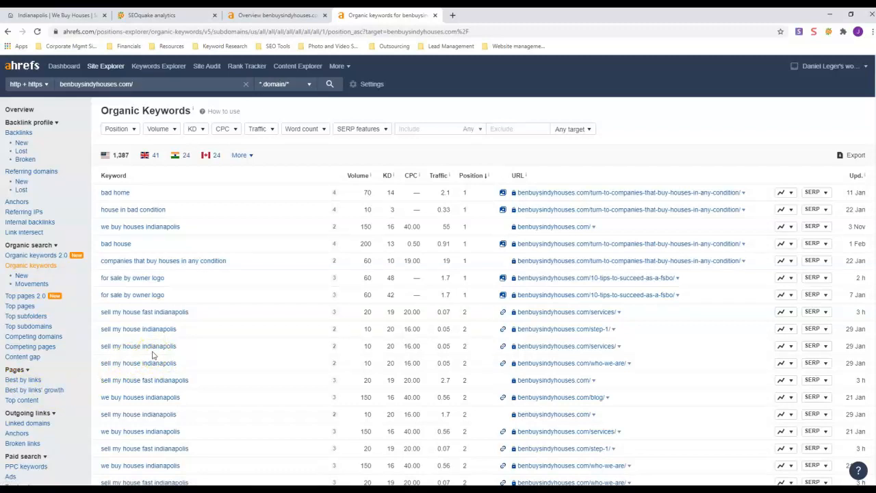
pyautogui.moveTo(213, 306)
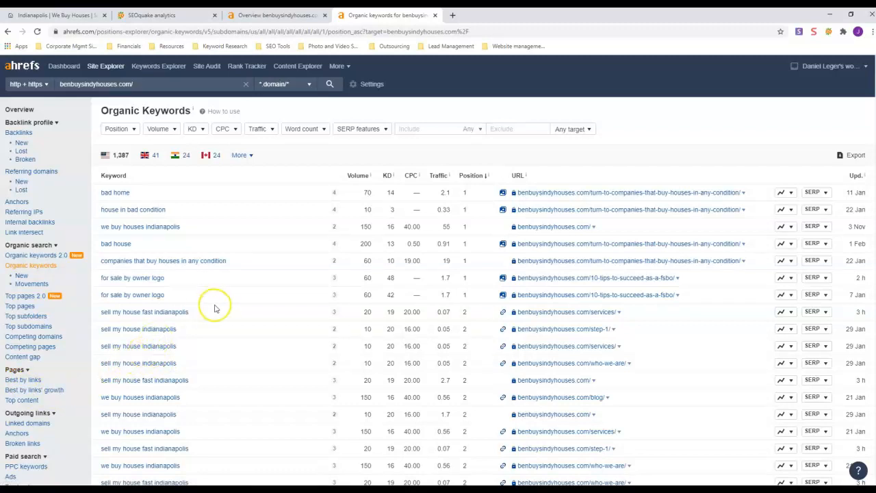
pyautogui.moveTo(220, 294)
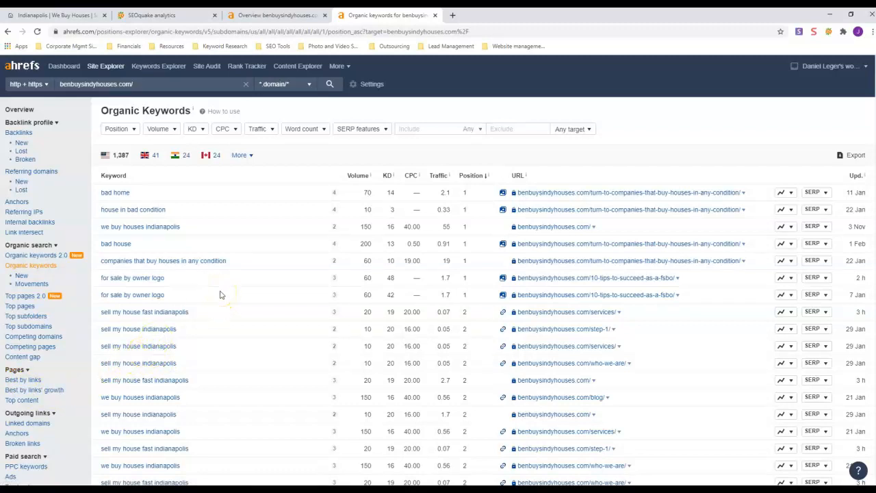